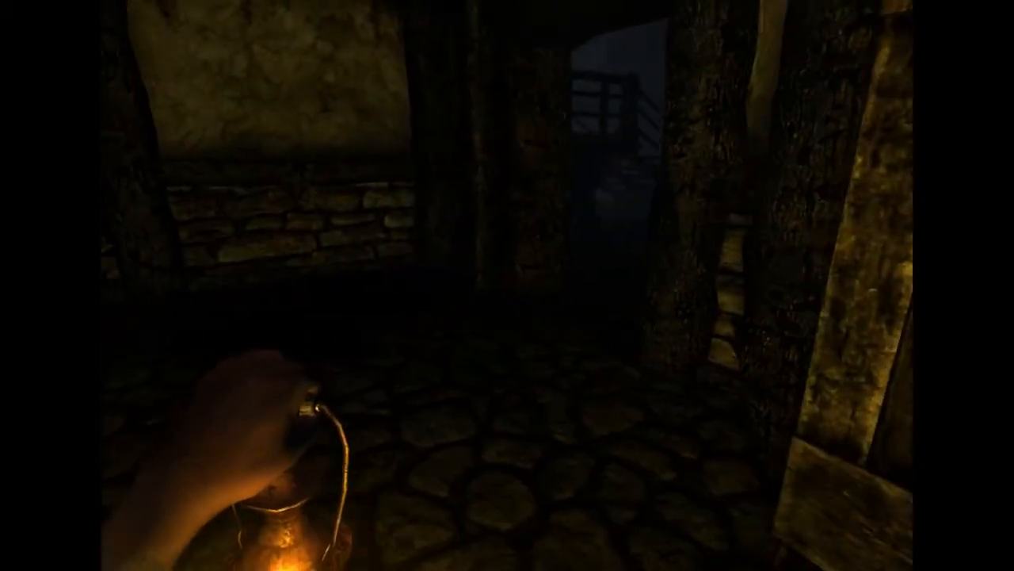
pyautogui.moveTo(507, 285)
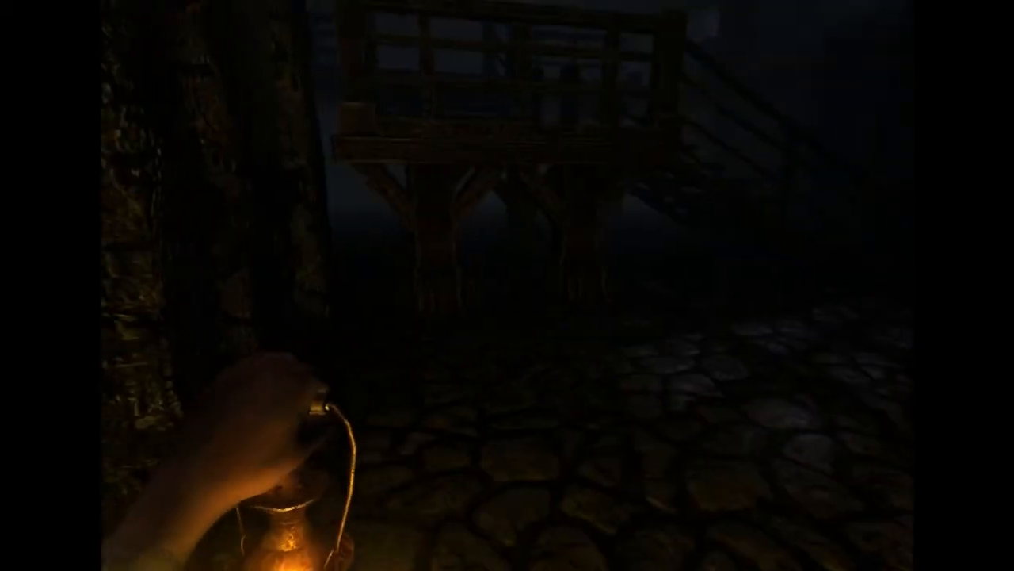
pyautogui.moveTo(507, 285)
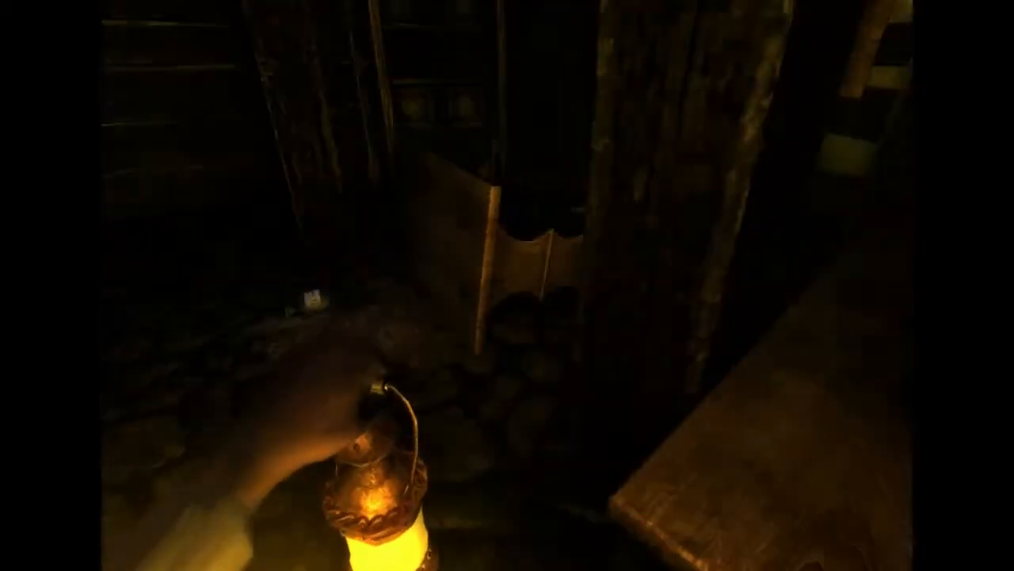
pyautogui.moveTo(507, 285)
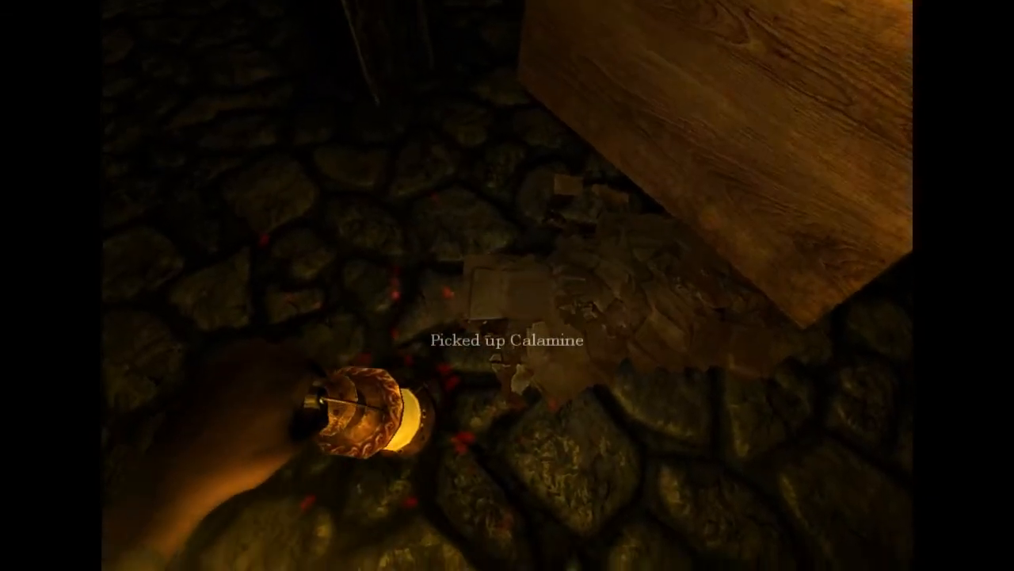
pyautogui.moveTo(507, 285)
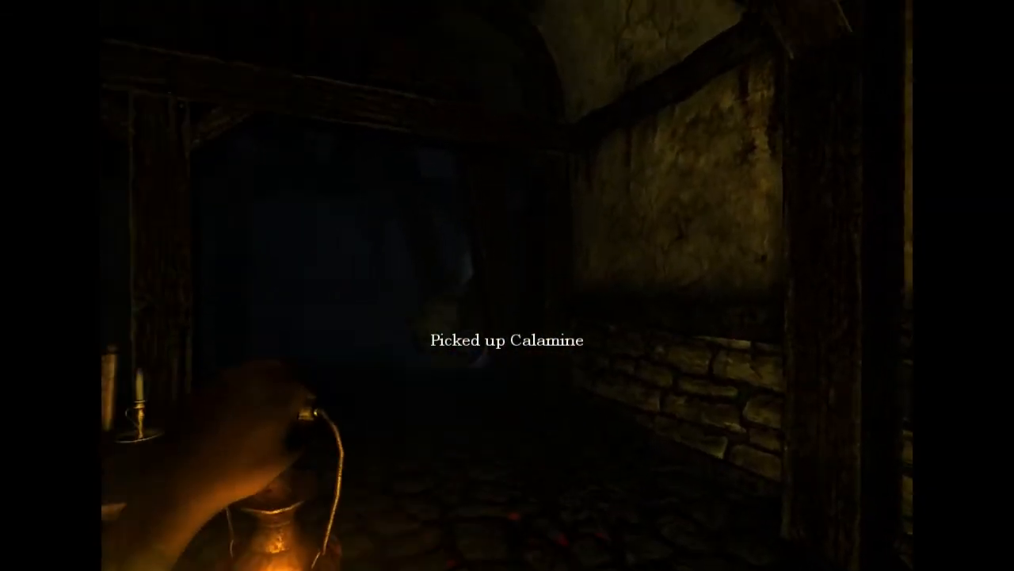
pyautogui.moveTo(507, 285)
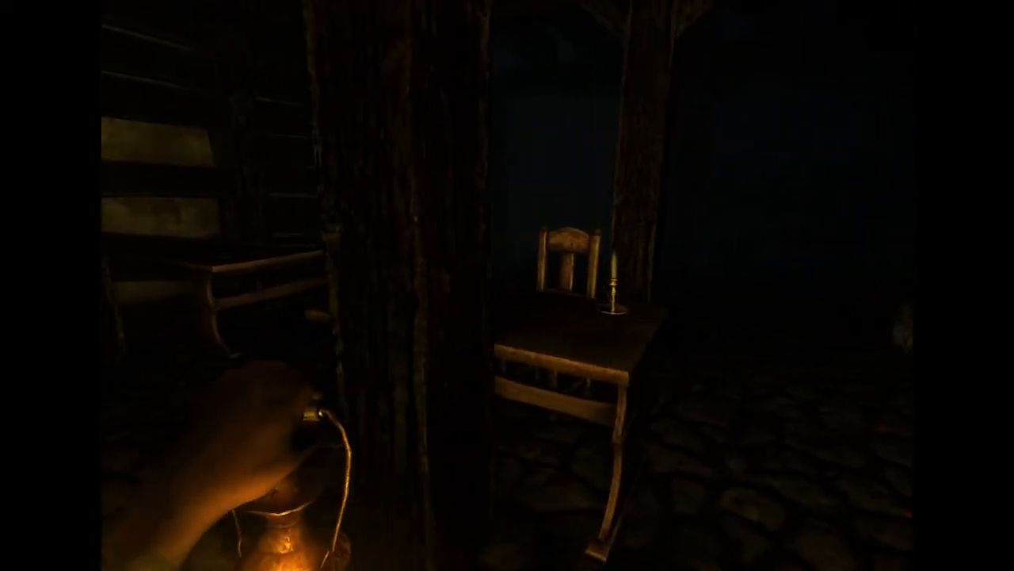
# Open the inventory while exploring the storeroom after collecting the Calamine.
pyautogui.press('Tab')
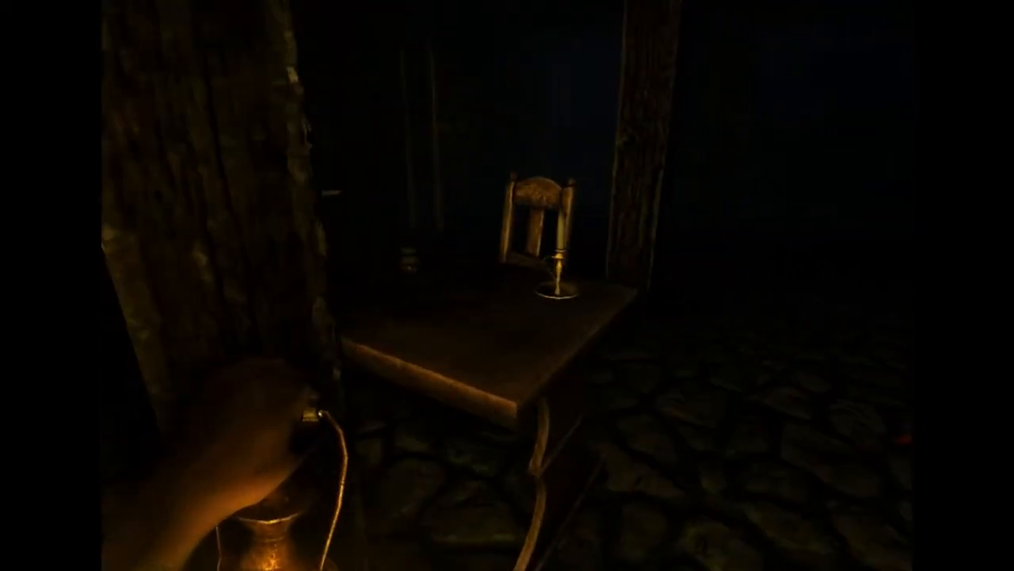
pyautogui.moveTo(507, 285)
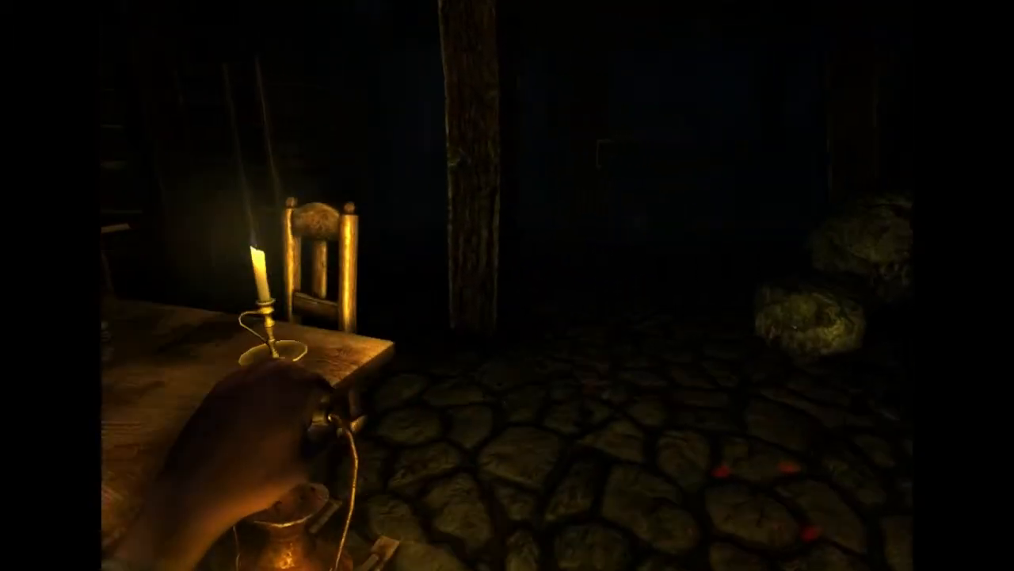
pyautogui.moveTo(508, 285)
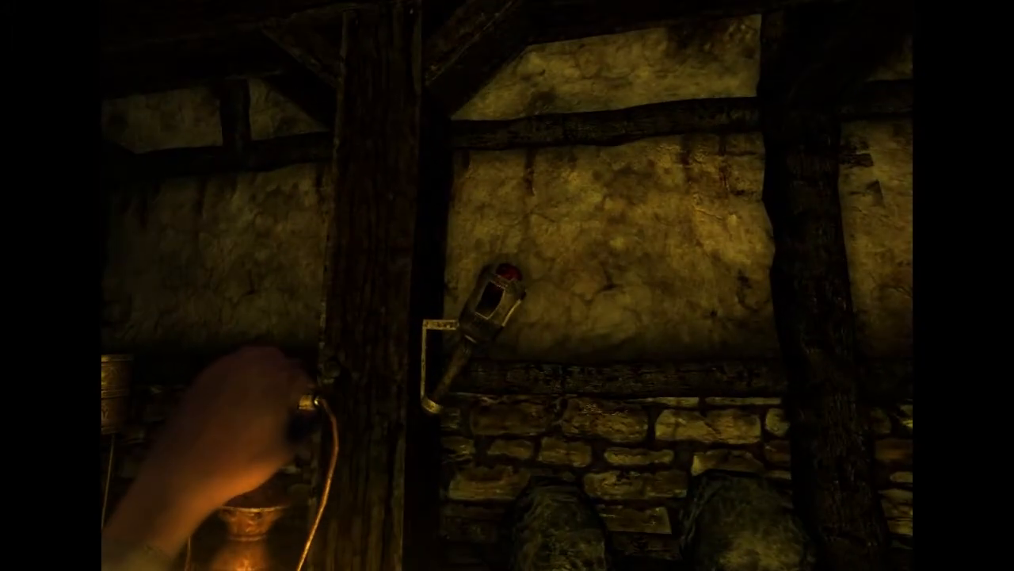
pyautogui.moveTo(507, 285)
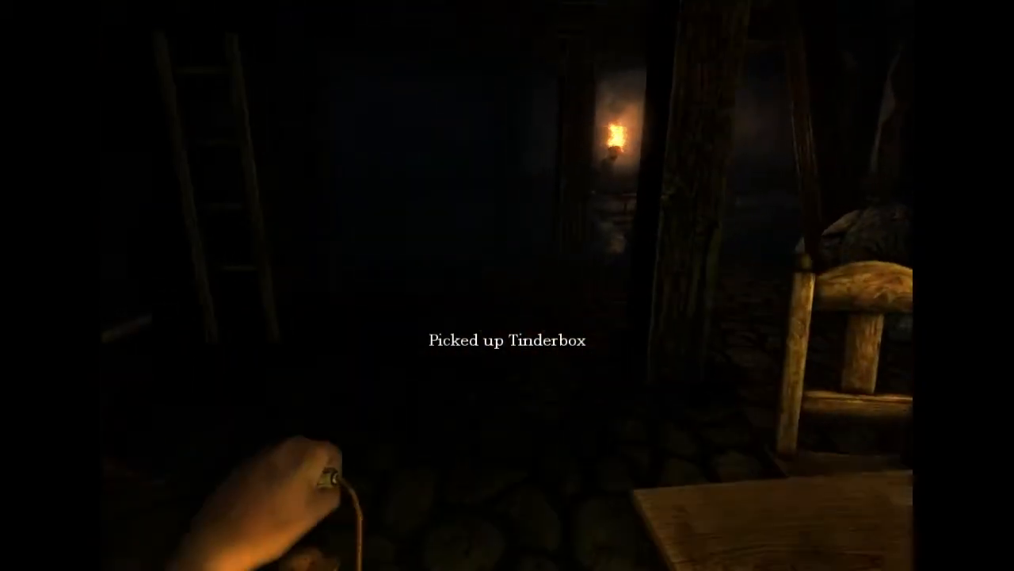
# Refill the lantern using one of the two oil flasks from the inventory.
pyautogui.press('Tab')
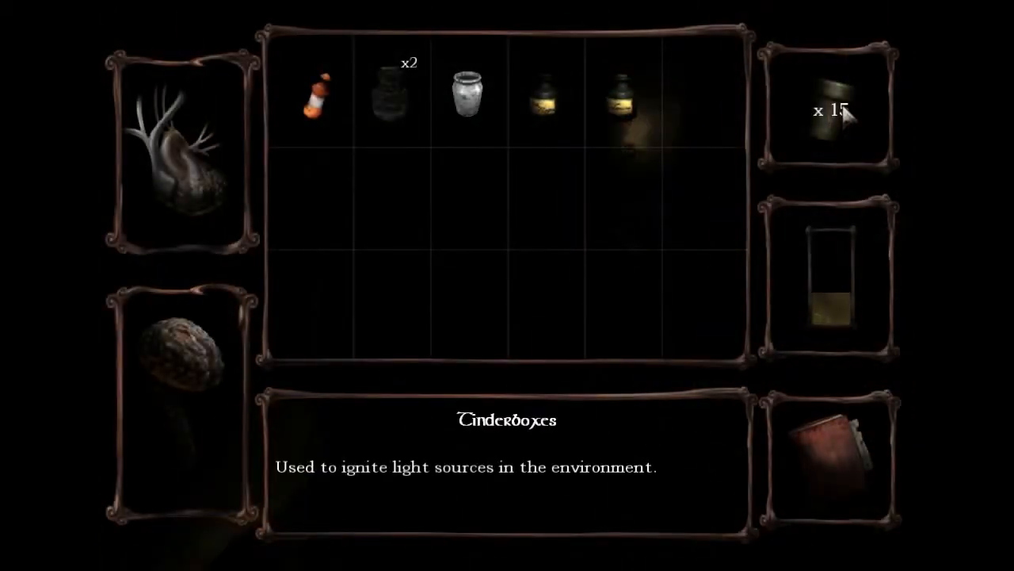
pyautogui.moveTo(545, 93)
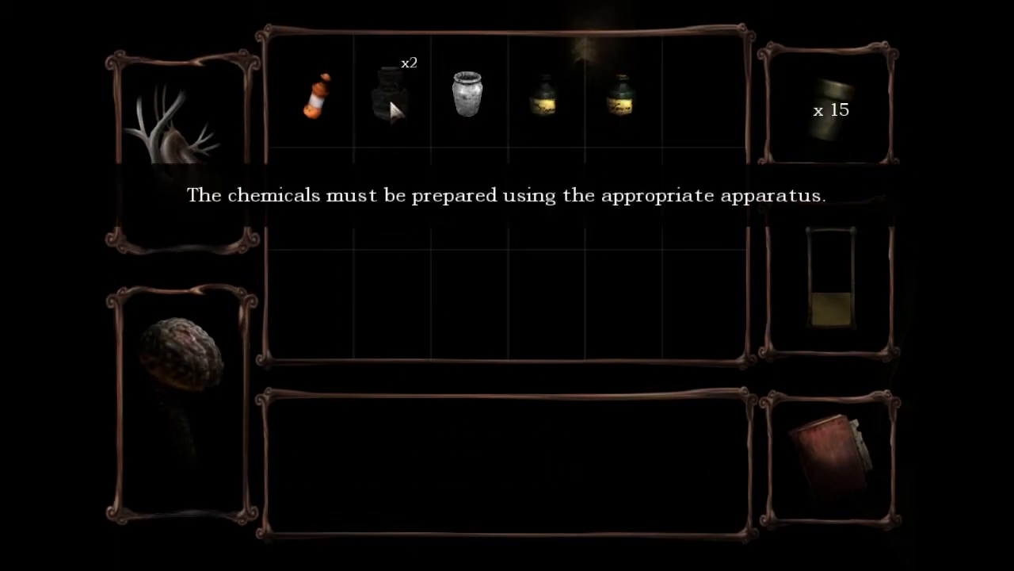
pyautogui.click(389, 95)
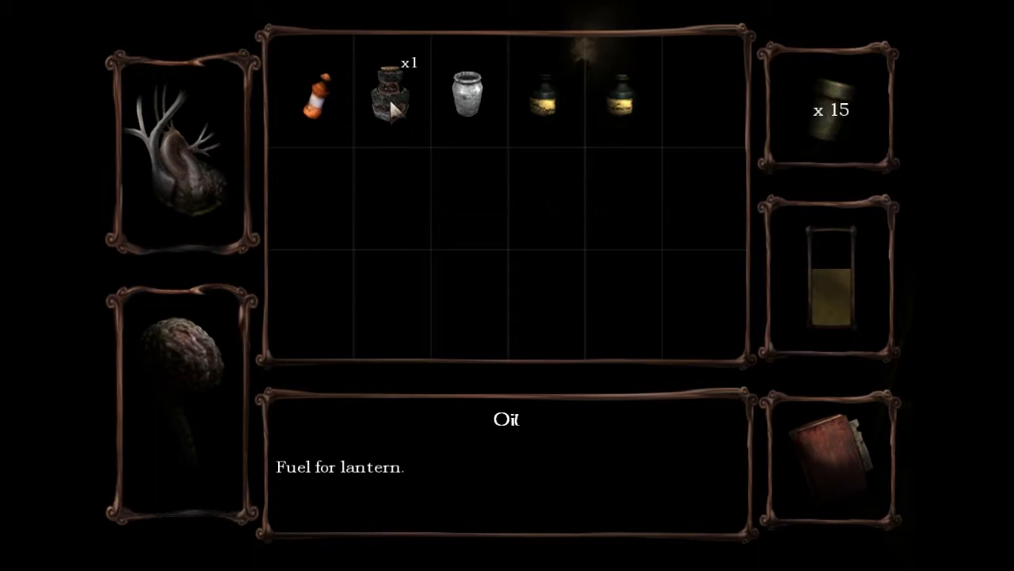
pyautogui.click(389, 95)
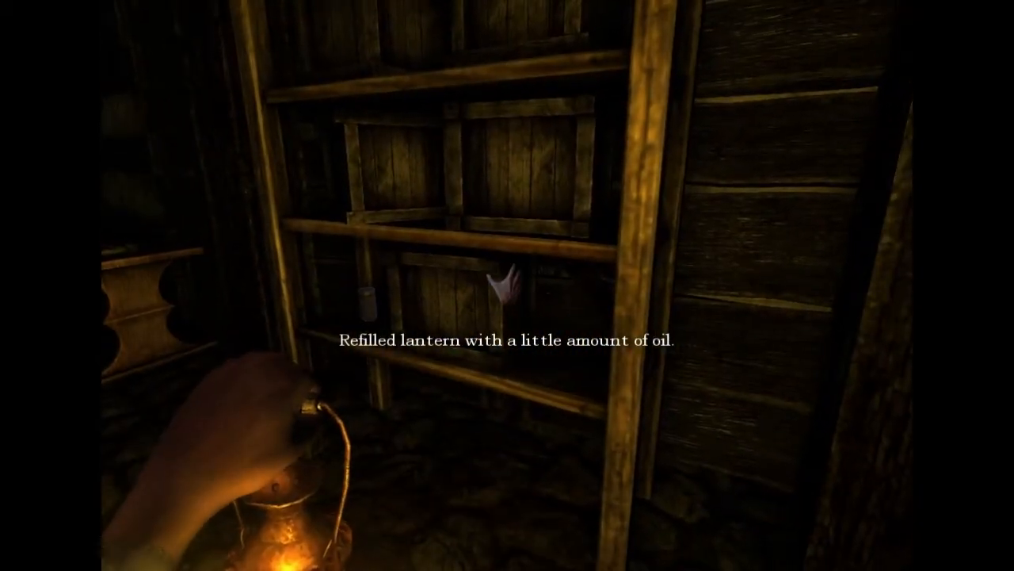
# Close the inventory and search near the wooden ladder, grabbing and pushing objects.
pyautogui.press('Tab')
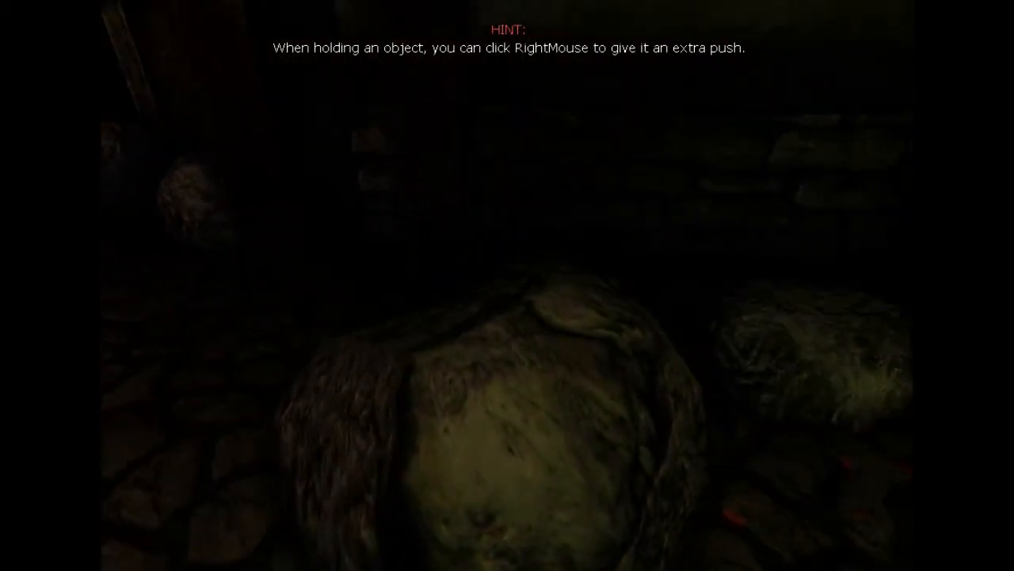
pyautogui.moveTo(507, 286)
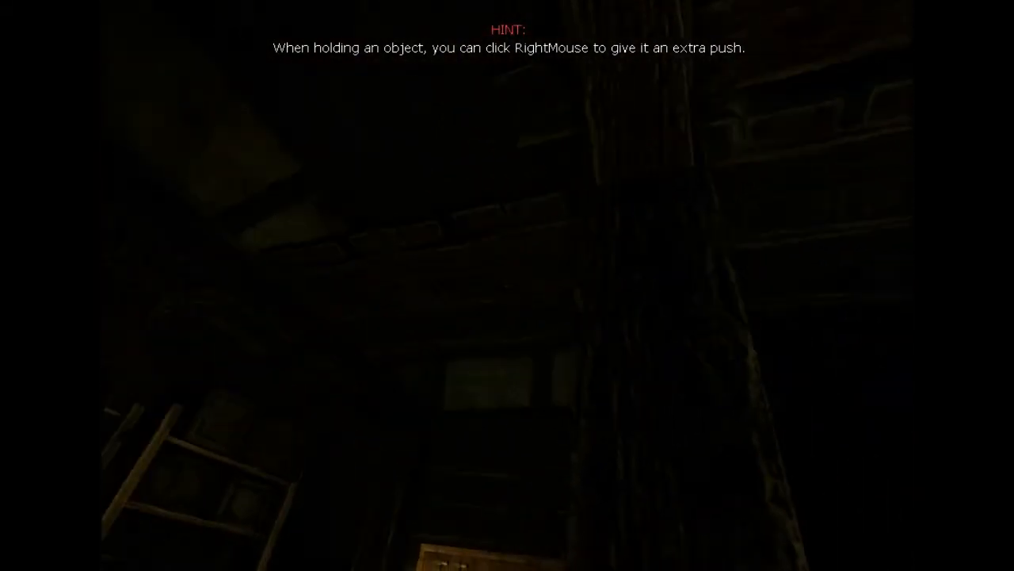
pyautogui.moveTo(507, 285)
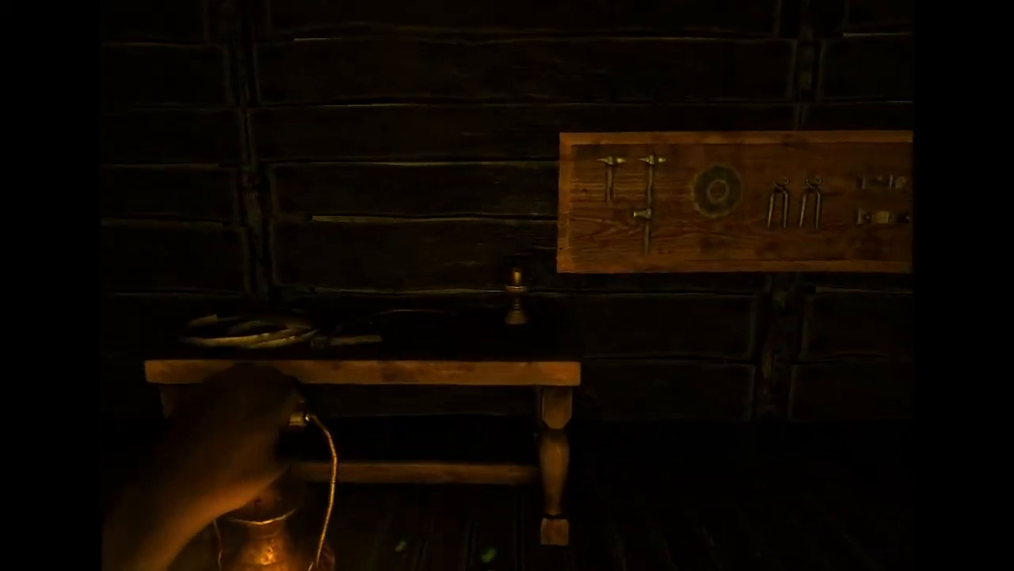
pyautogui.moveTo(507, 285)
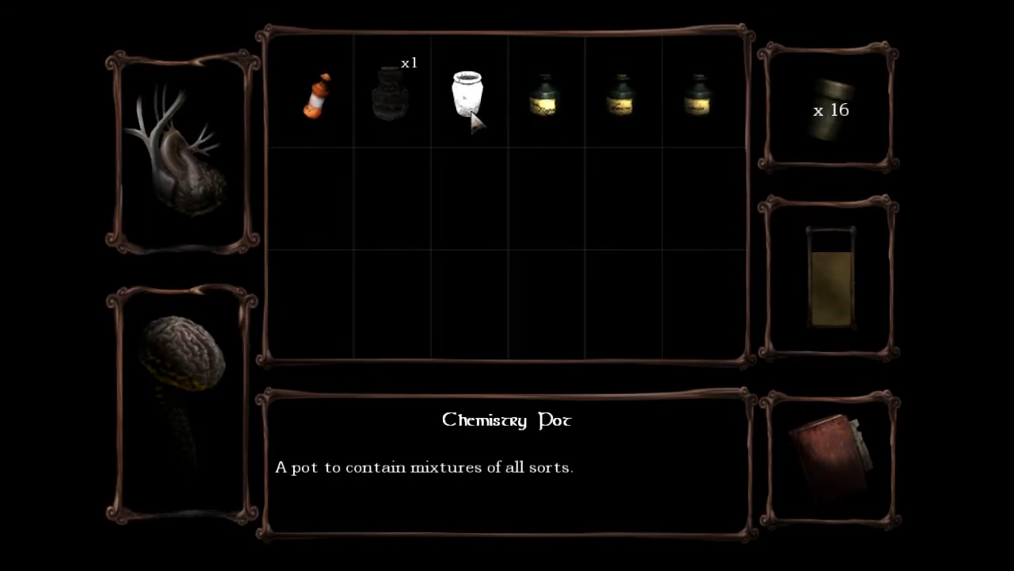
# Try a chemical bottle from the inventory; the chemistry pot reports apparatus is needed.
pyautogui.click(468, 95)
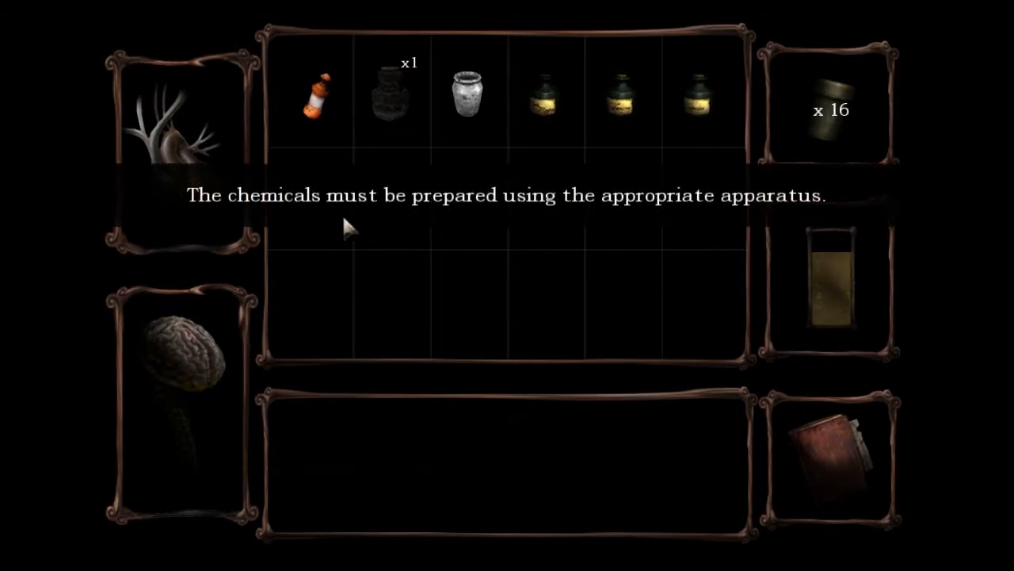
pyautogui.moveTo(709, 218)
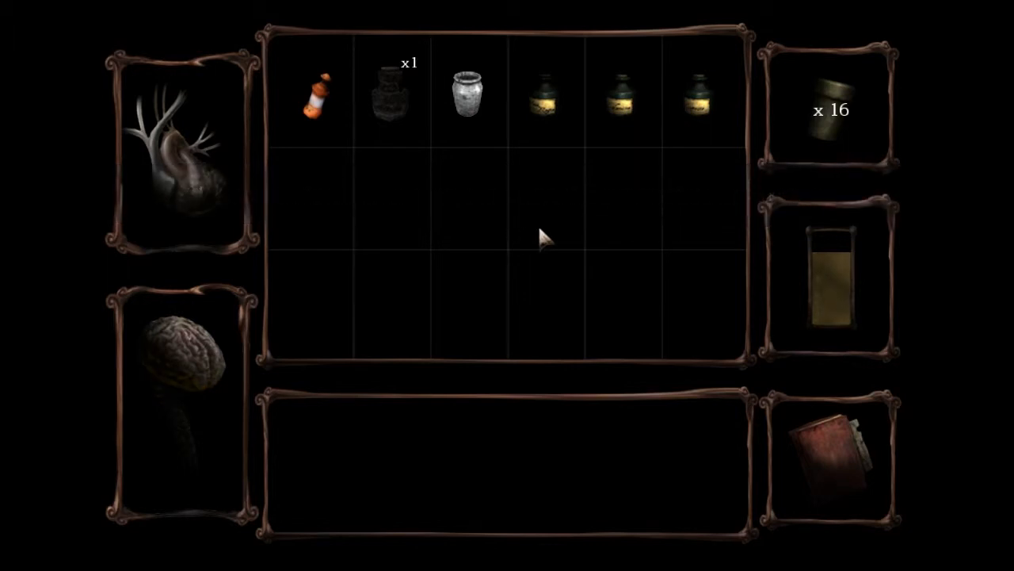
pyautogui.moveTo(480, 222)
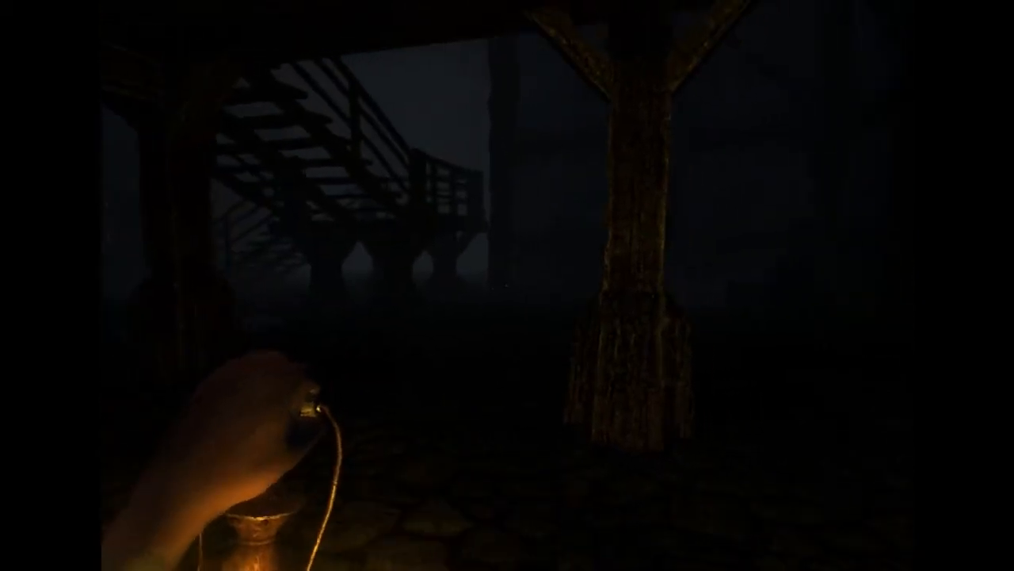
# Close the inventory and walk into the building toward the bottle and ropes shelf.
pyautogui.press('Tab')
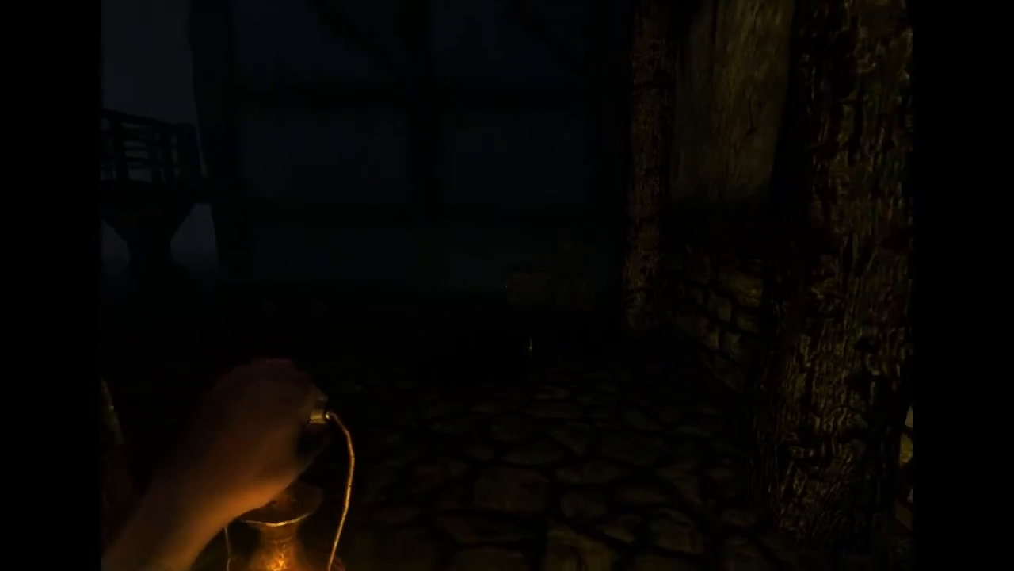
pyautogui.moveTo(507, 285)
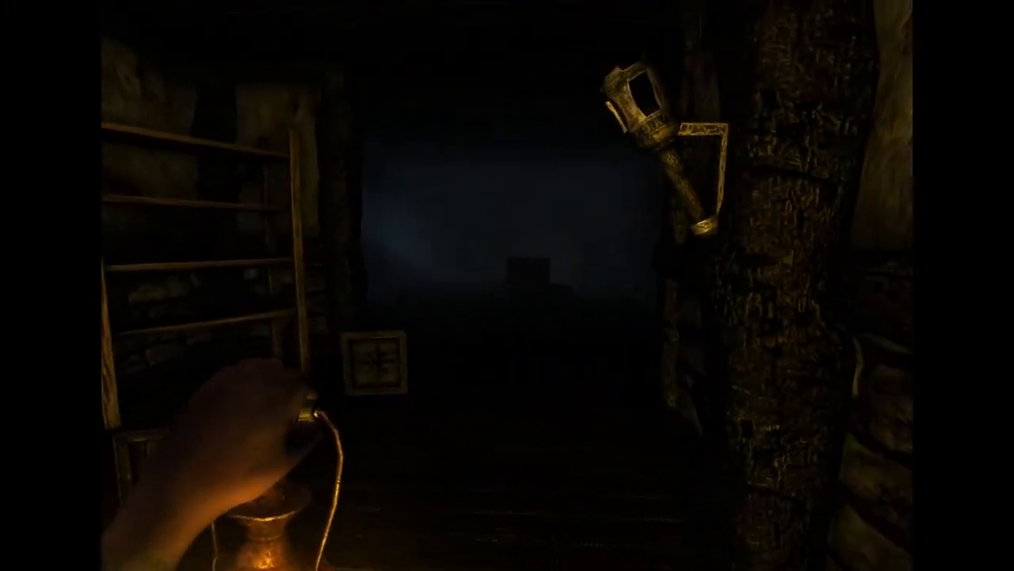
pyautogui.moveTo(507, 286)
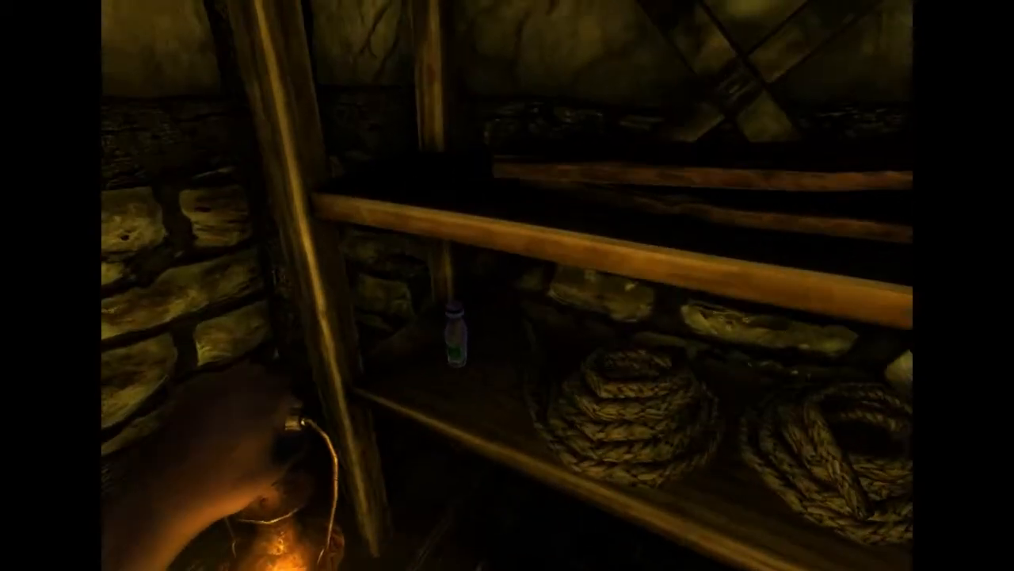
# Pick up the Laudanum bottle from the rope shelf, then head toward the wall torch.
pyautogui.click(452, 341)
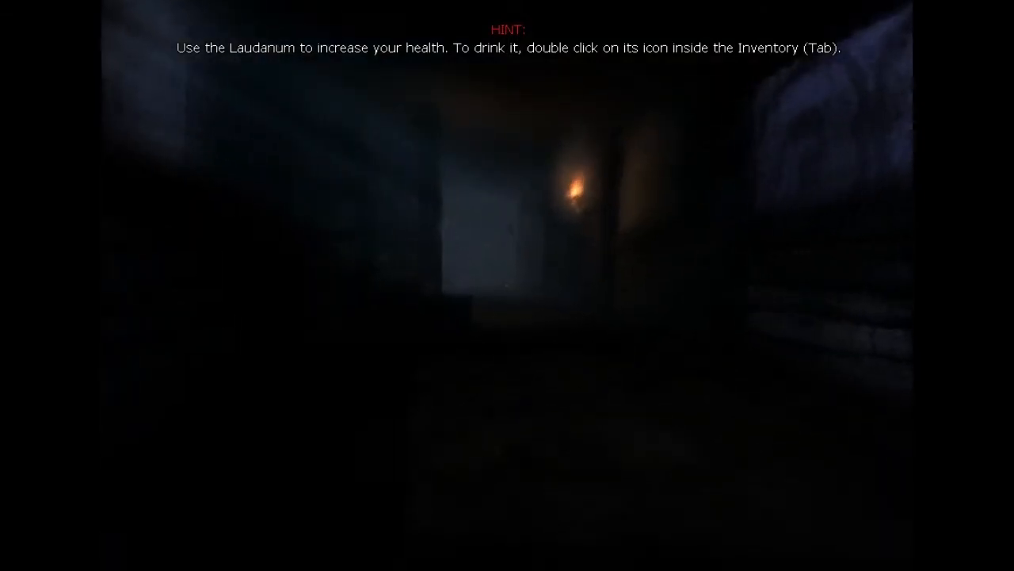
pyautogui.moveTo(507, 285)
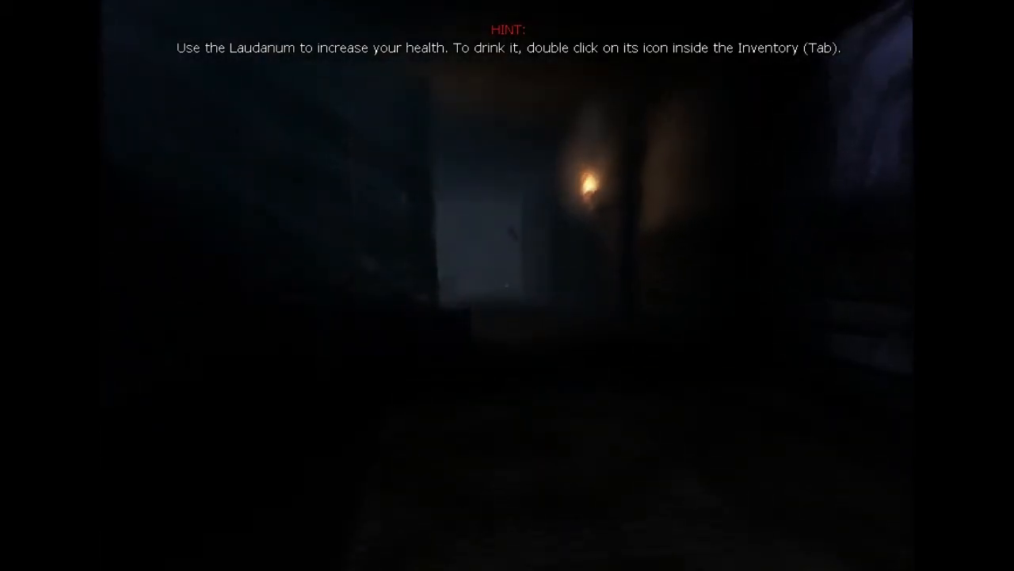
pyautogui.moveTo(507, 285)
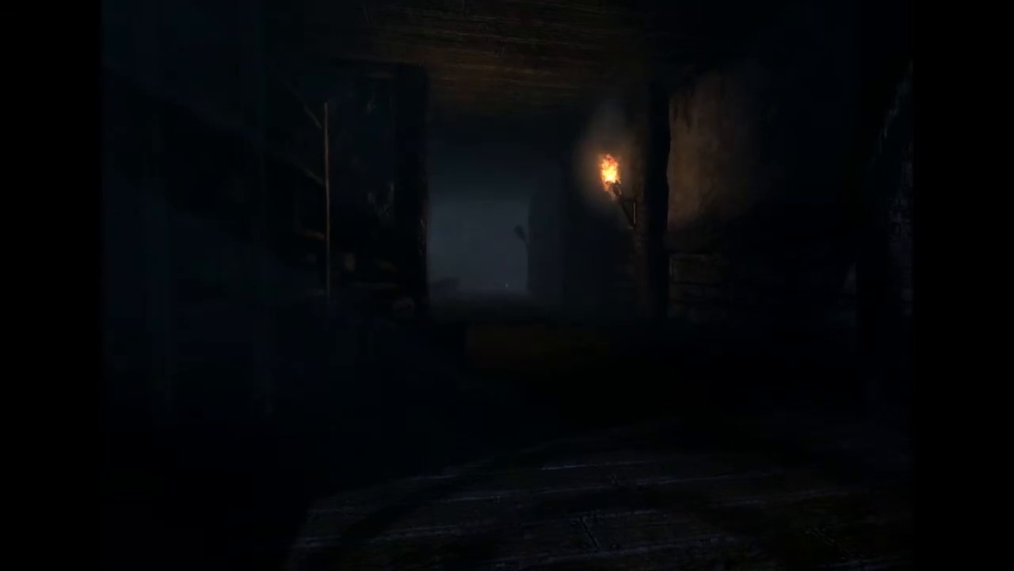
pyautogui.moveTo(507, 285)
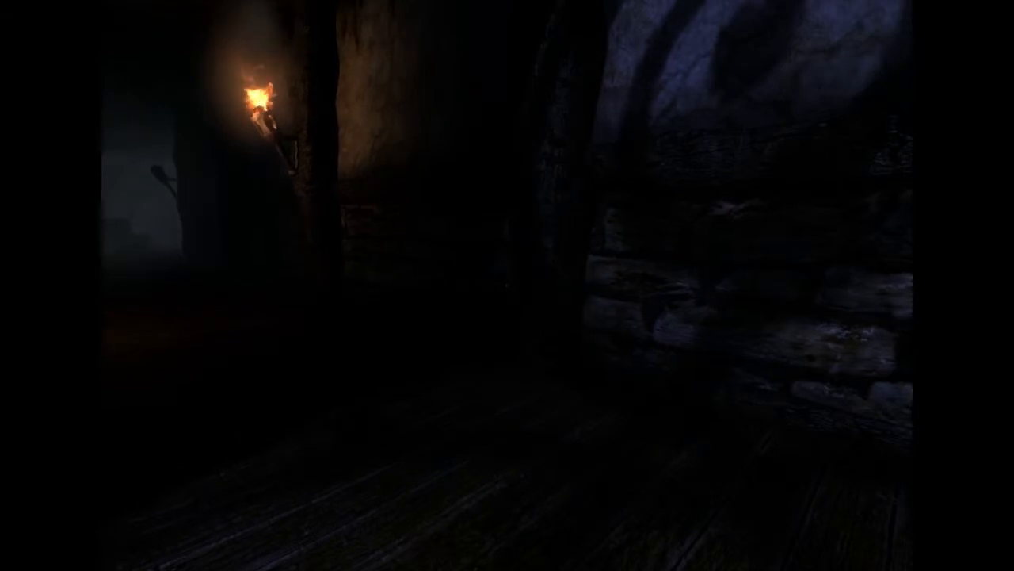
pyautogui.moveTo(508, 285)
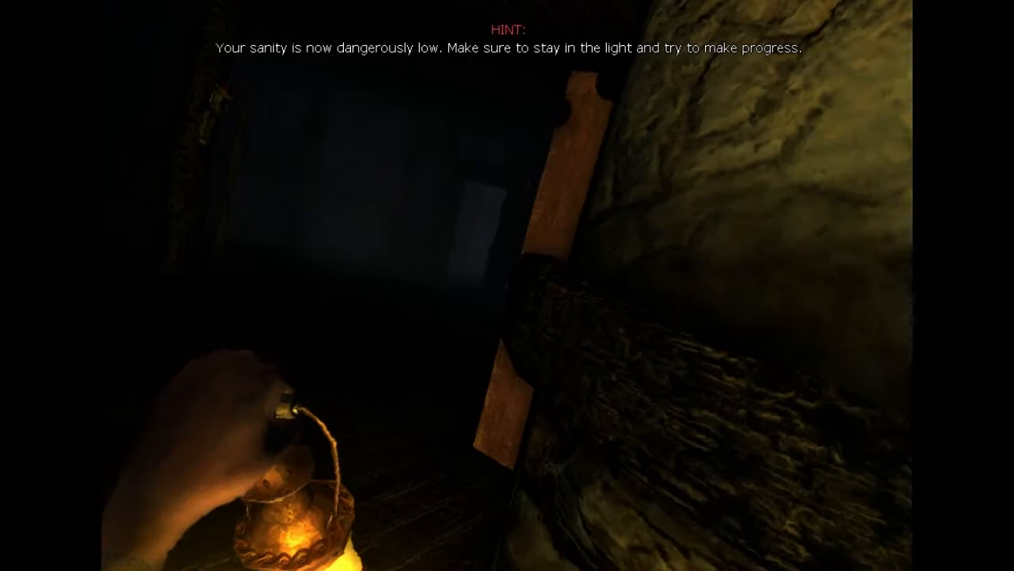
pyautogui.moveTo(508, 285)
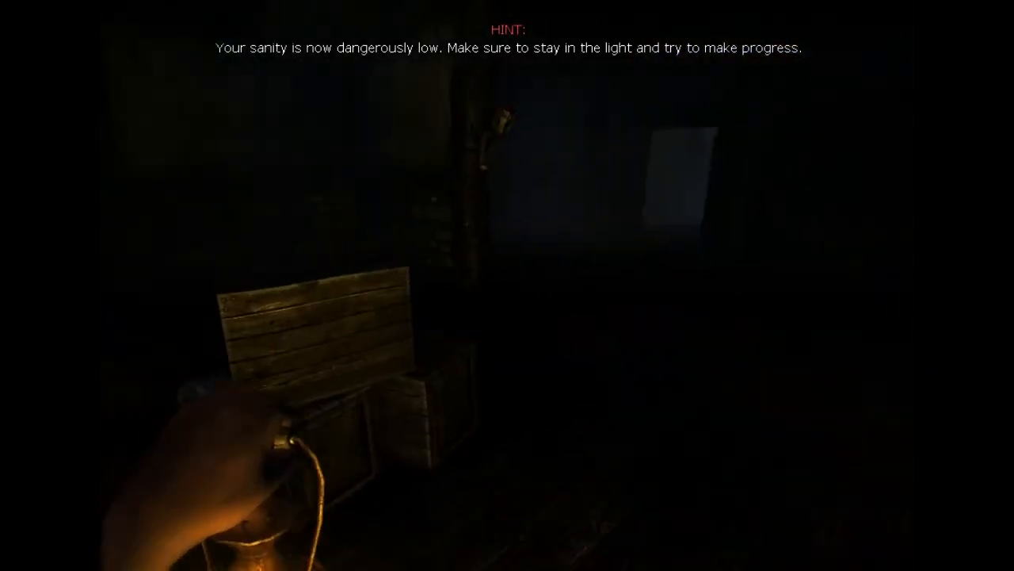
pyautogui.moveTo(507, 285)
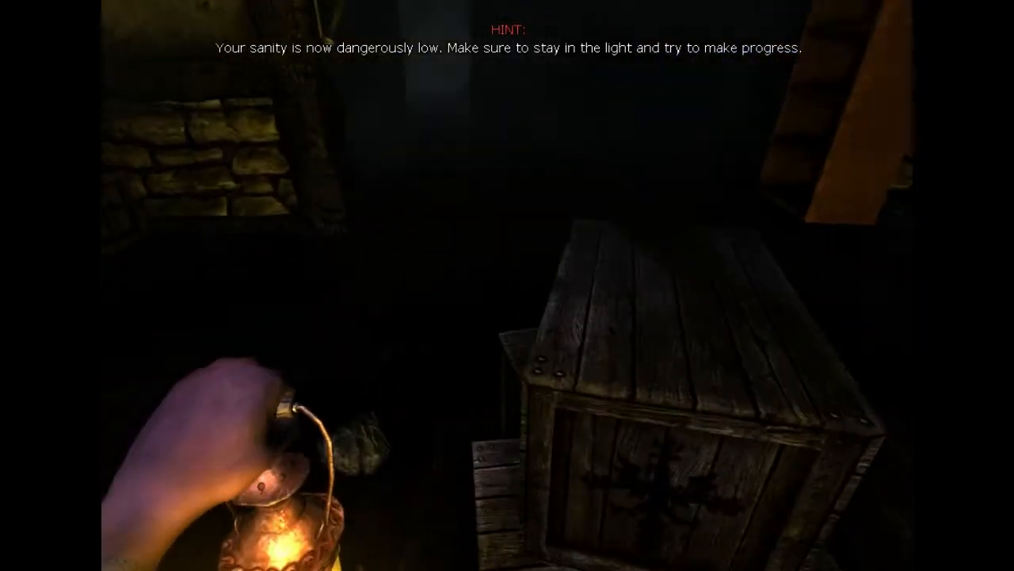
pyautogui.moveTo(507, 285)
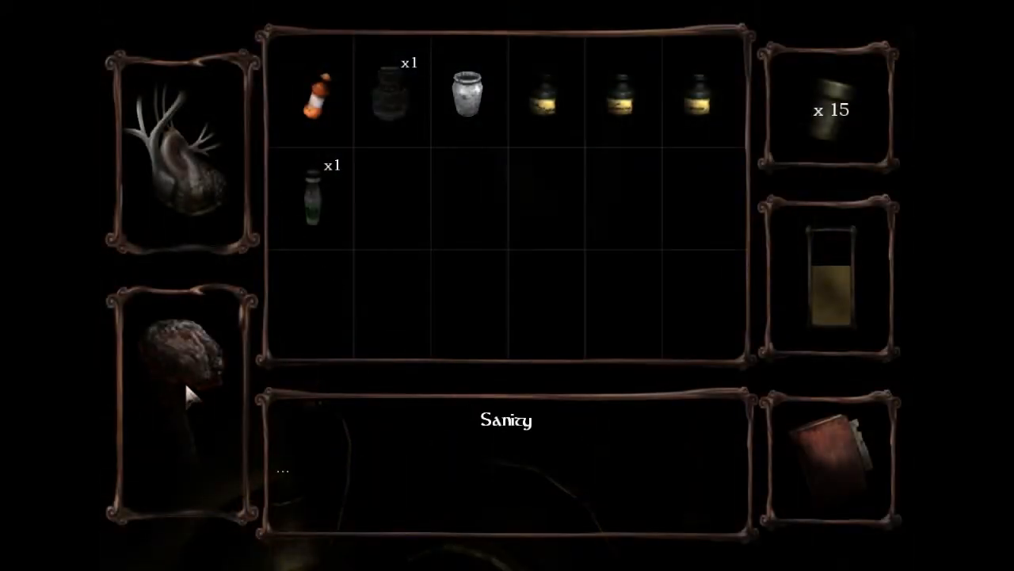
pyautogui.moveTo(317, 198)
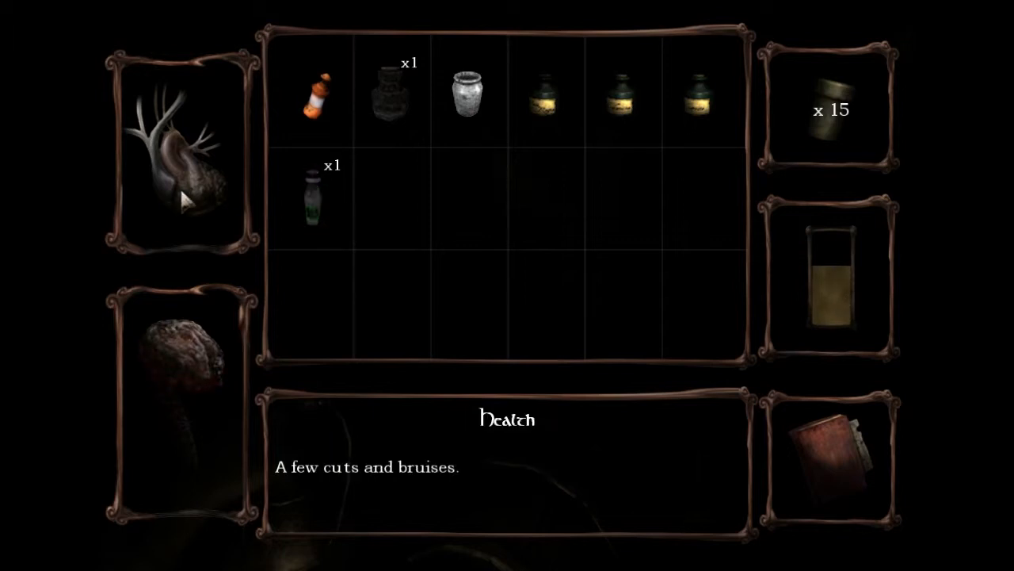
pyautogui.moveTo(468, 99)
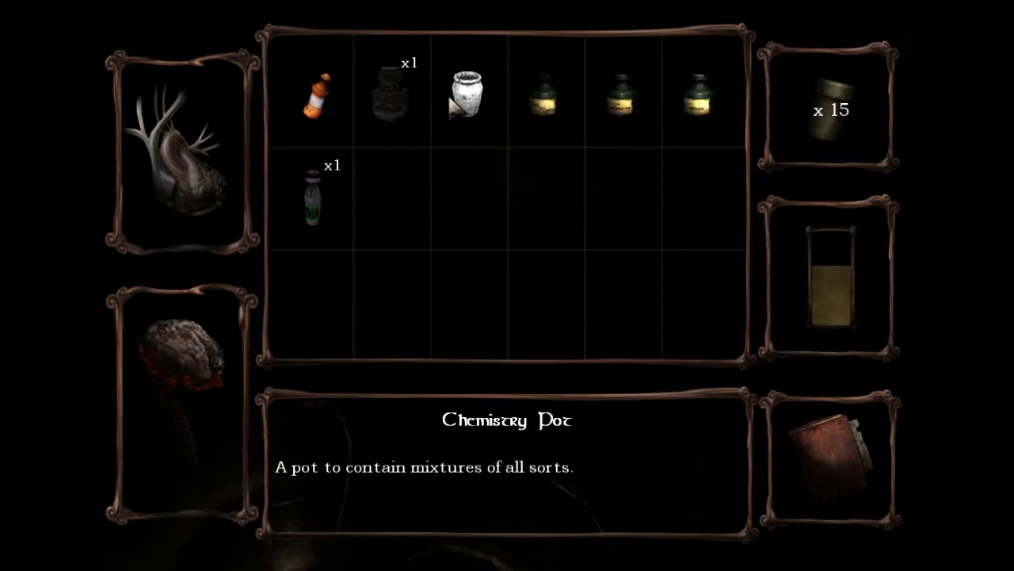
pyautogui.press('escape')
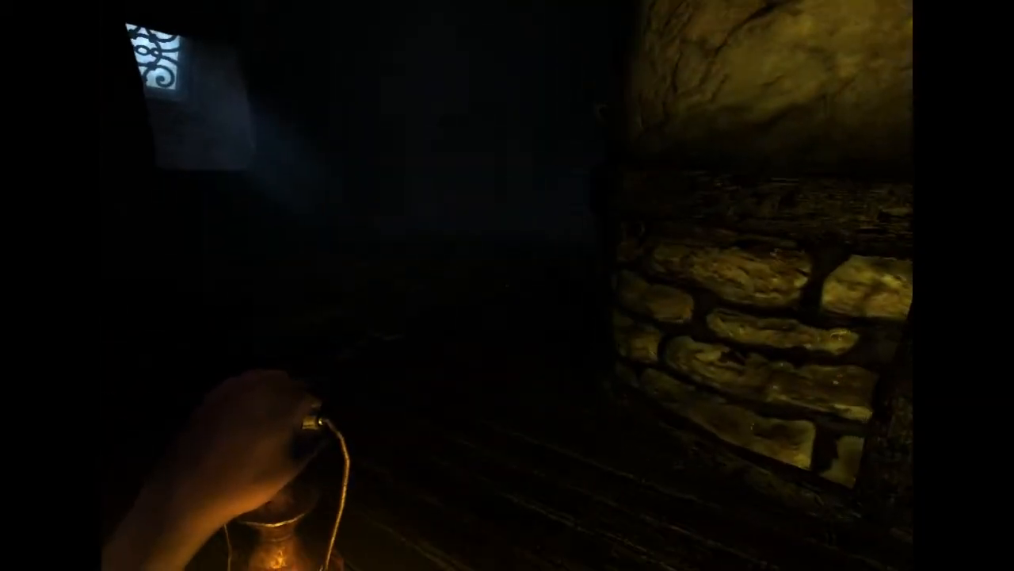
pyautogui.moveTo(507, 285)
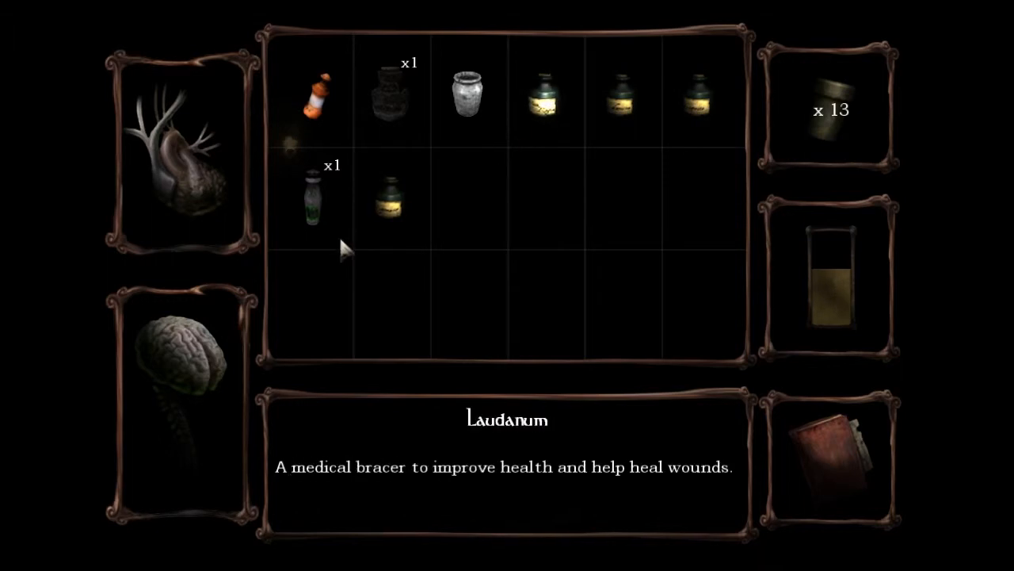
pyautogui.moveTo(622, 103)
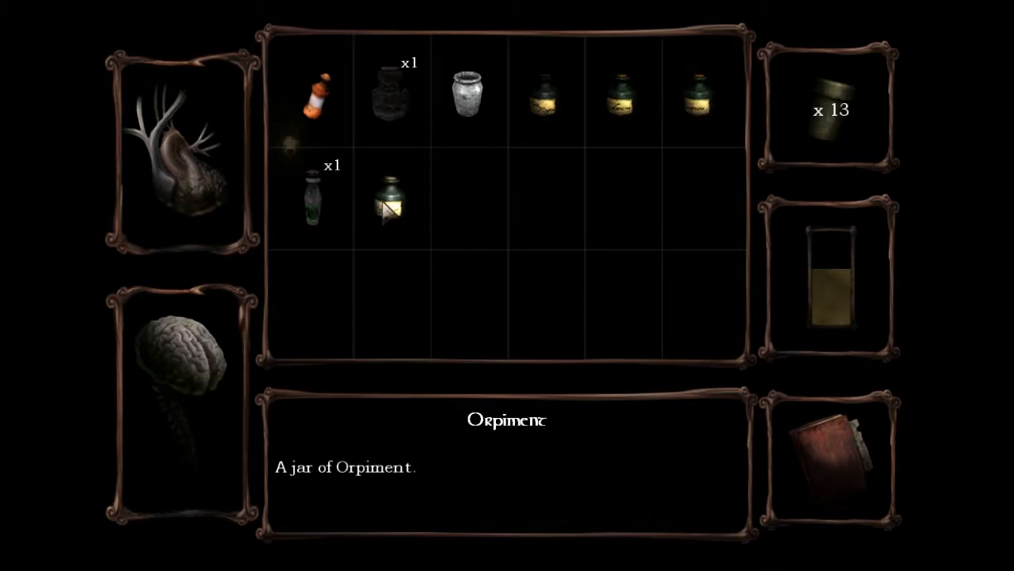
pyautogui.moveTo(468, 95)
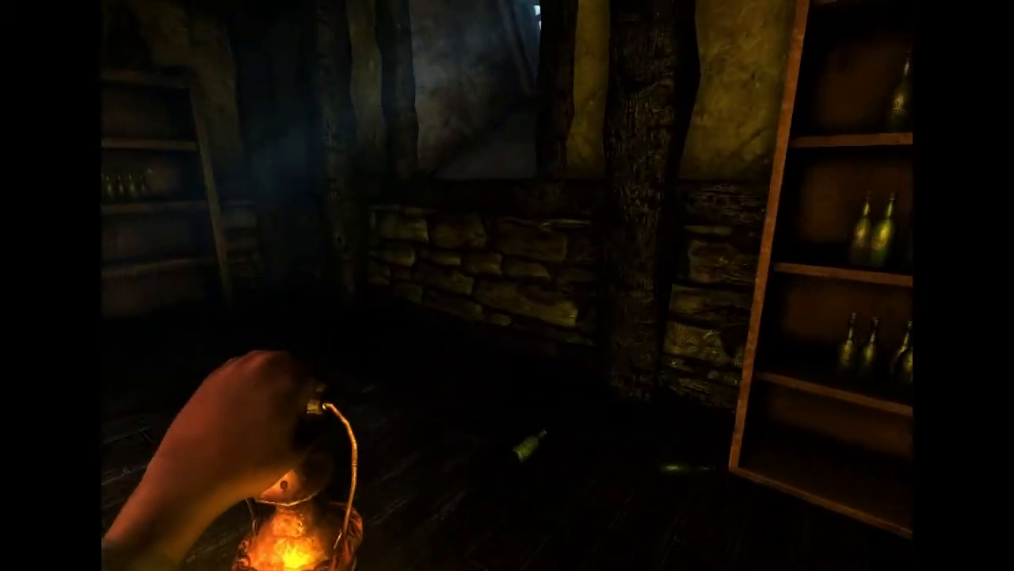
pyautogui.moveTo(507, 285)
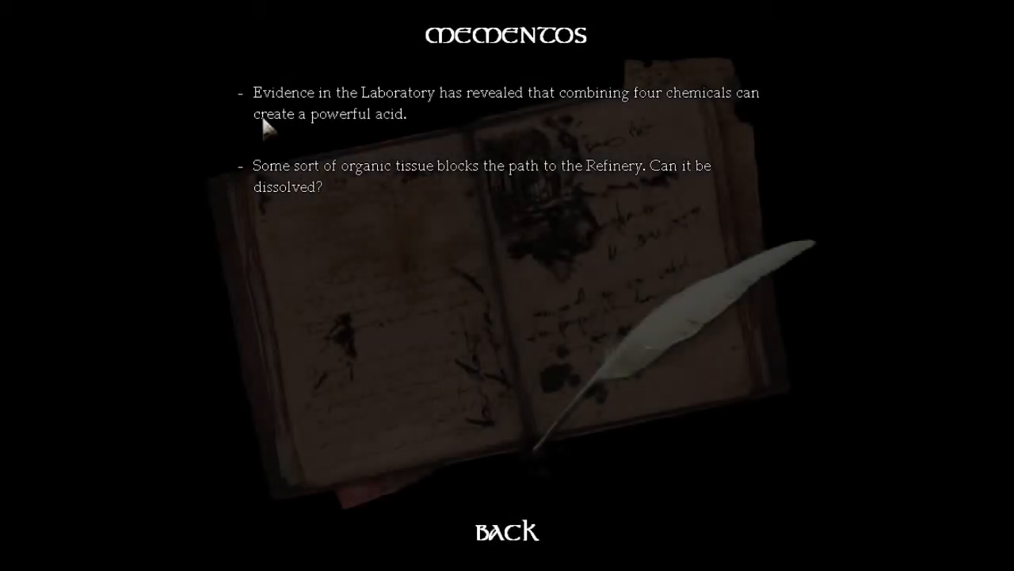
pyautogui.moveTo(628, 107)
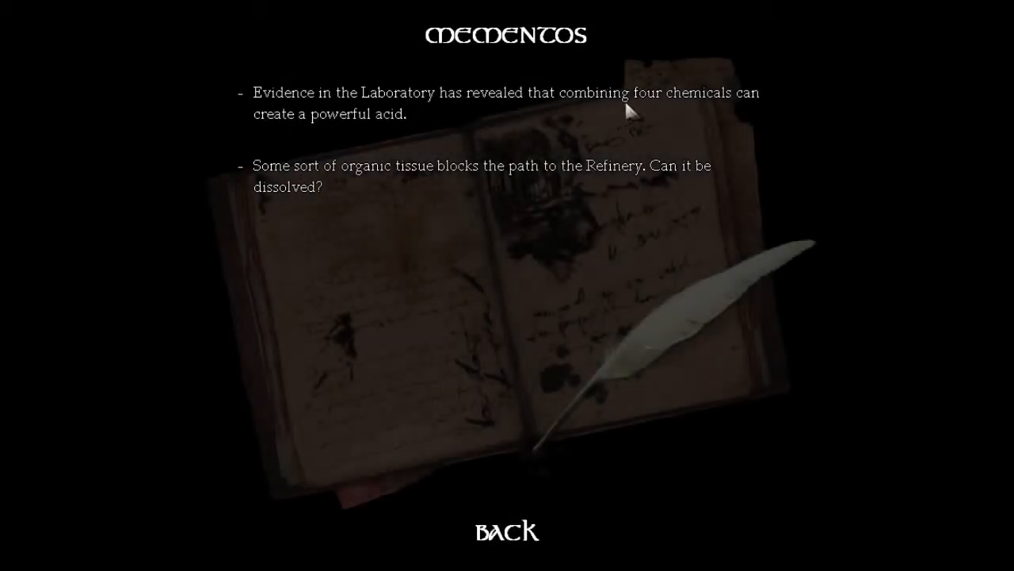
# Close the Mementos page after reading about the four-chemical acid and Refinery tissue.
pyautogui.click(506, 531)
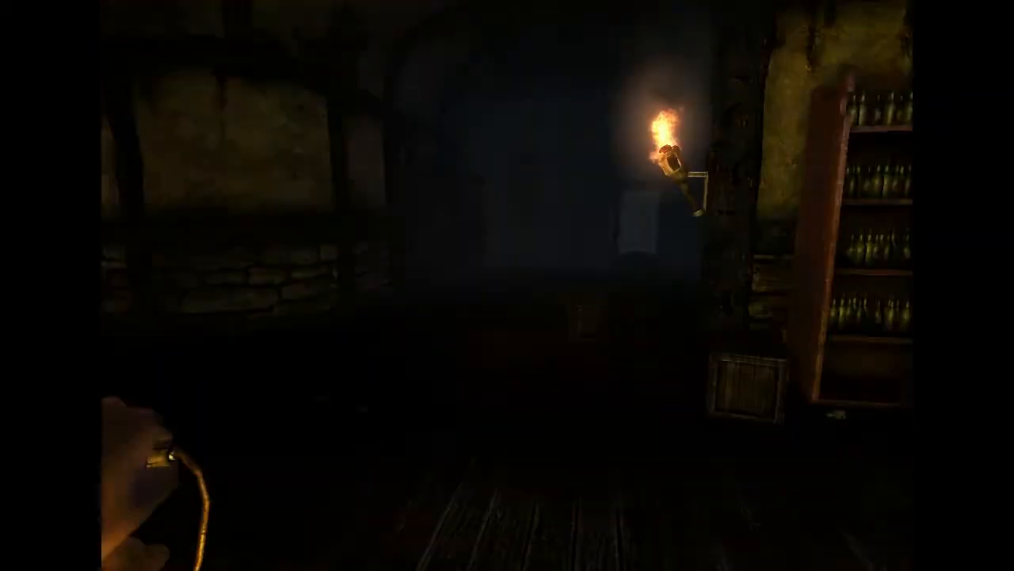
pyautogui.moveTo(507, 285)
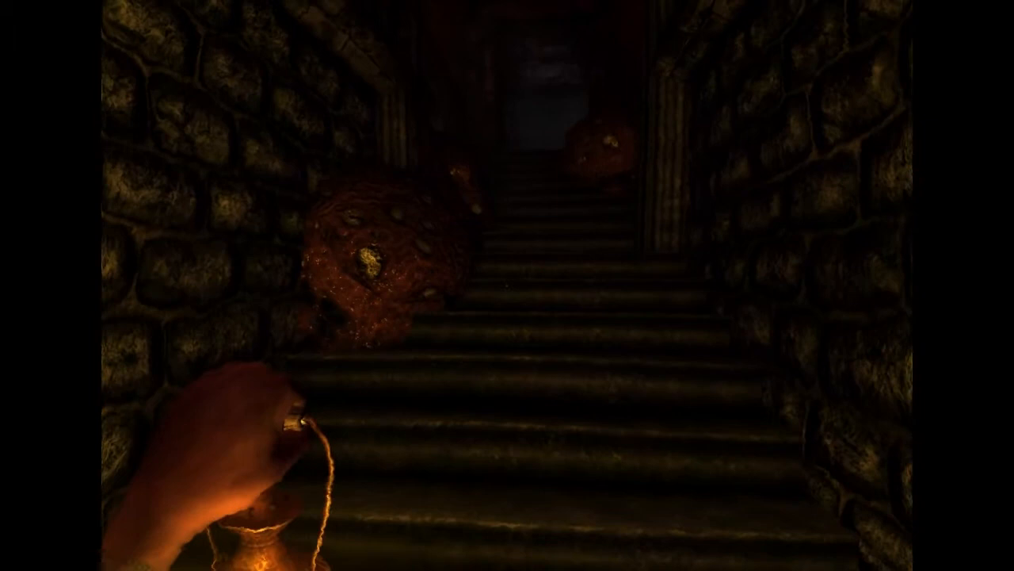
pyautogui.moveTo(507, 285)
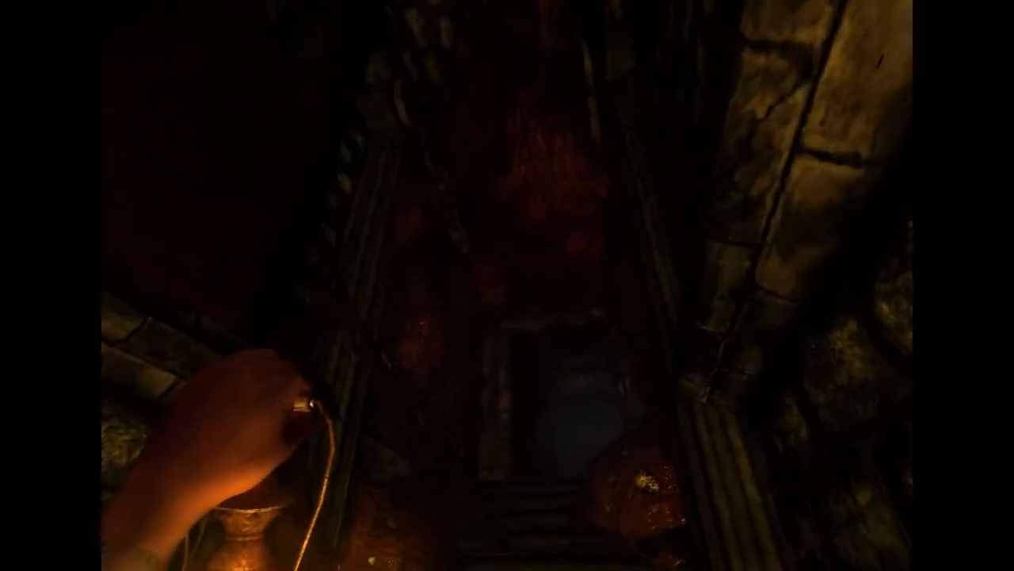
pyautogui.moveTo(507, 285)
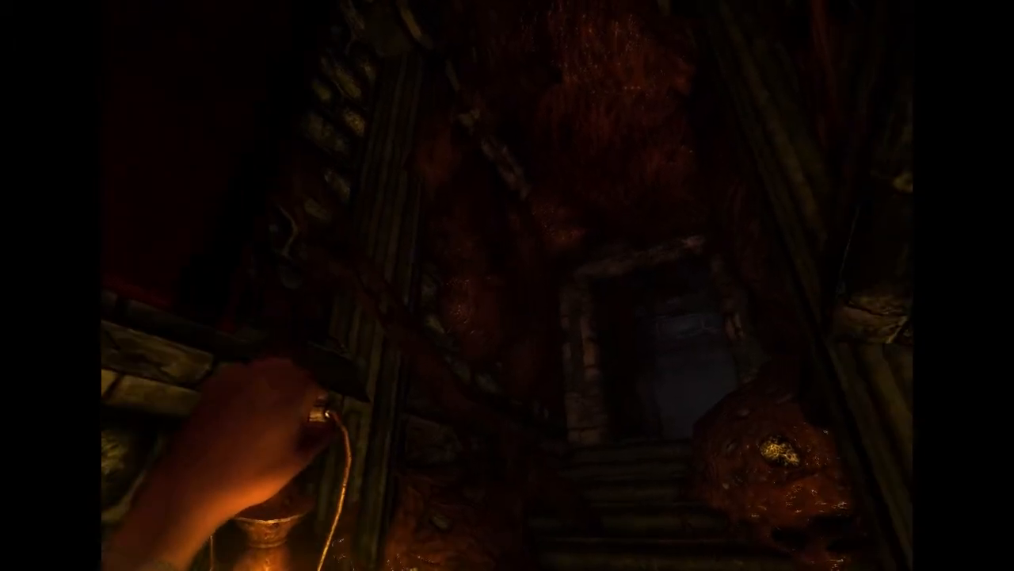
pyautogui.moveTo(507, 285)
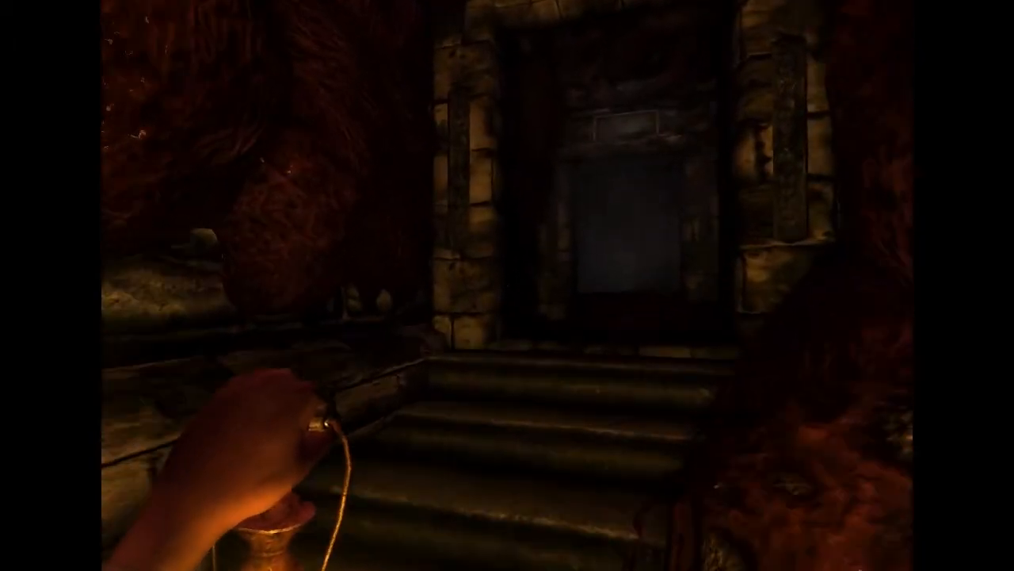
# Walk up the tissue-covered stairs and through the doorway into the moonlit tiled hall.
pyautogui.press('w')
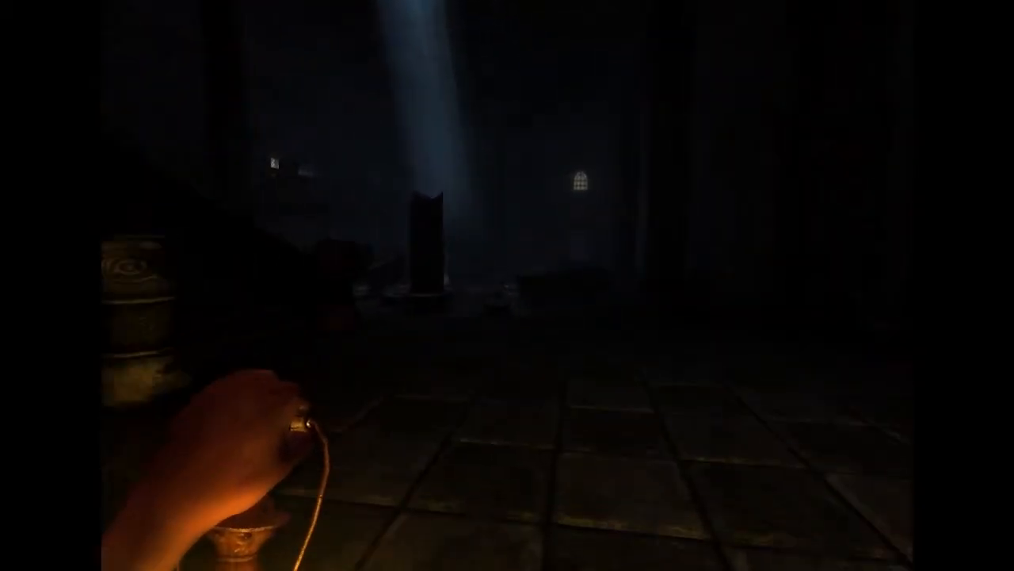
pyautogui.moveTo(507, 286)
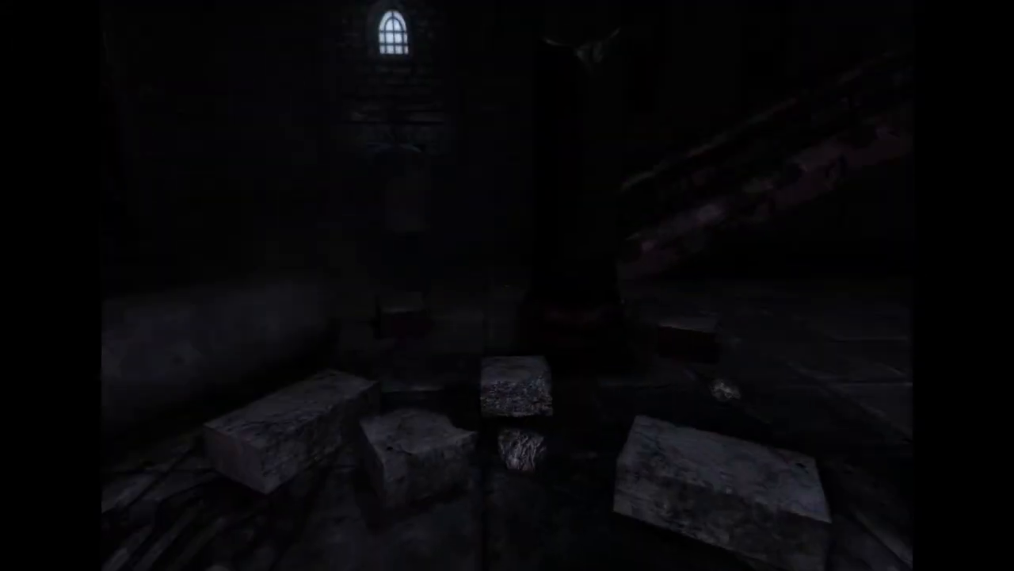
# Open the inventory to view the Chemistry Pot description and 13 tinderboxes.
pyautogui.press('Tab')
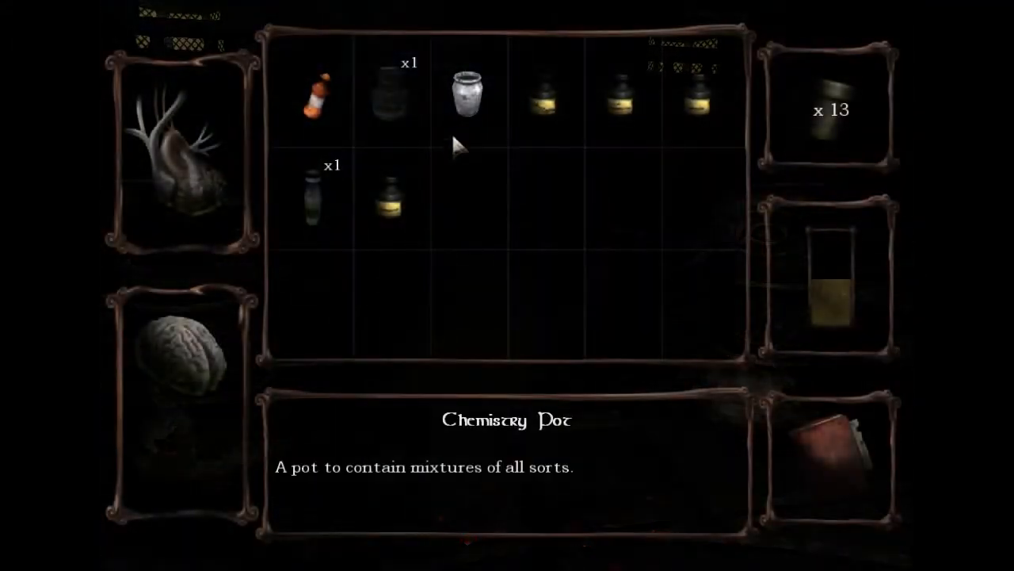
pyautogui.moveTo(626, 107)
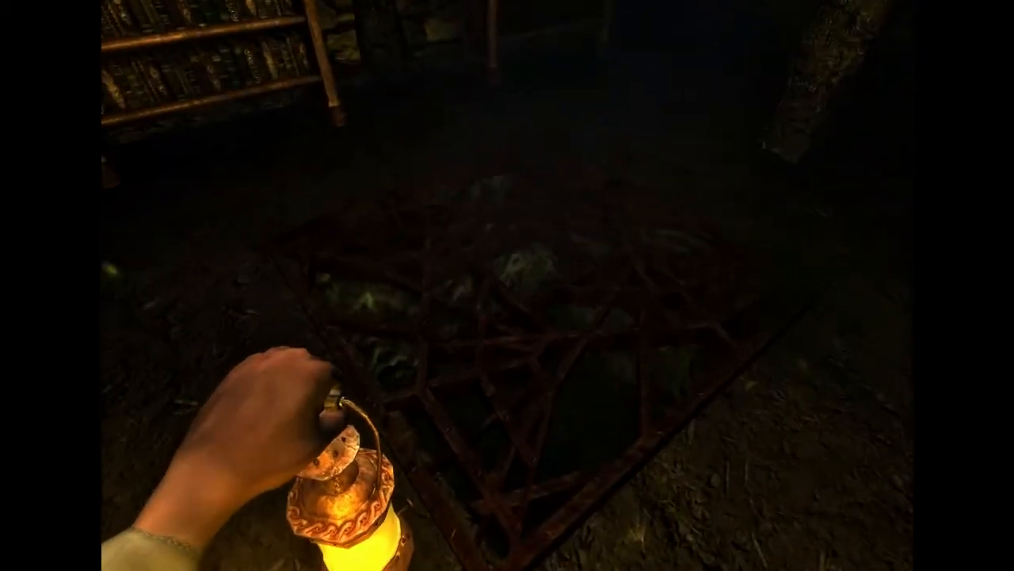
pyautogui.moveTo(507, 285)
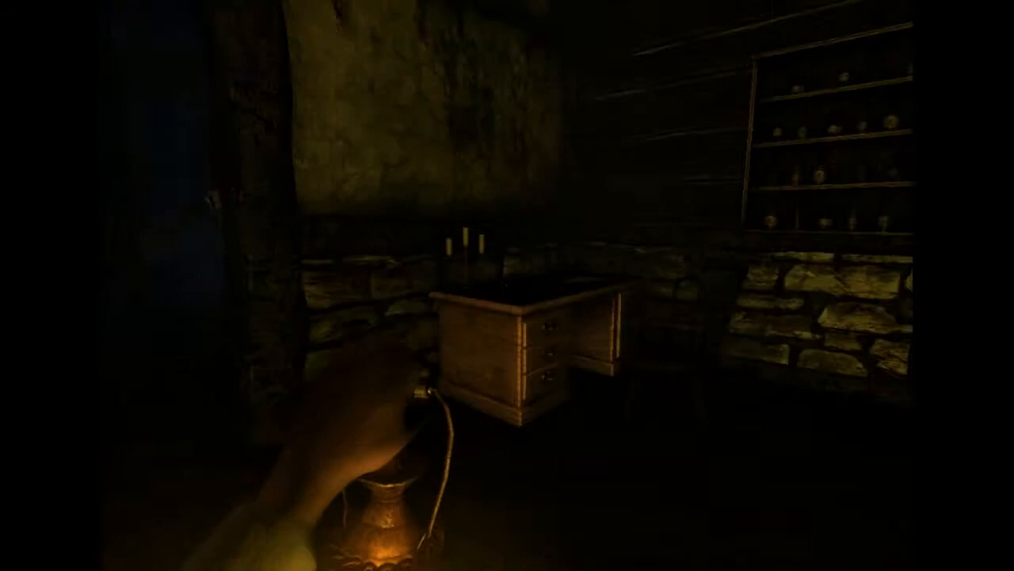
pyautogui.moveTo(507, 286)
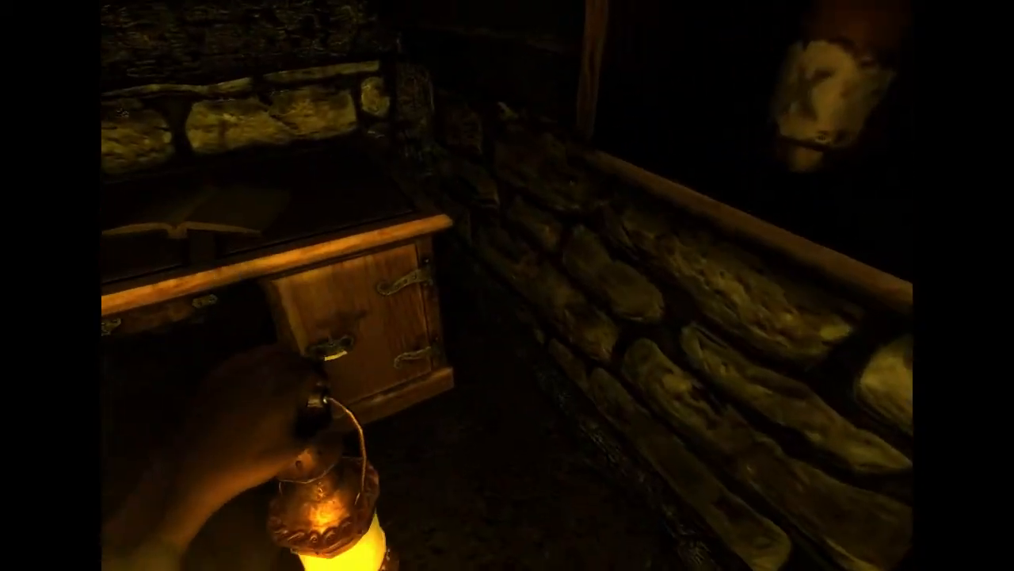
pyautogui.moveTo(507, 285)
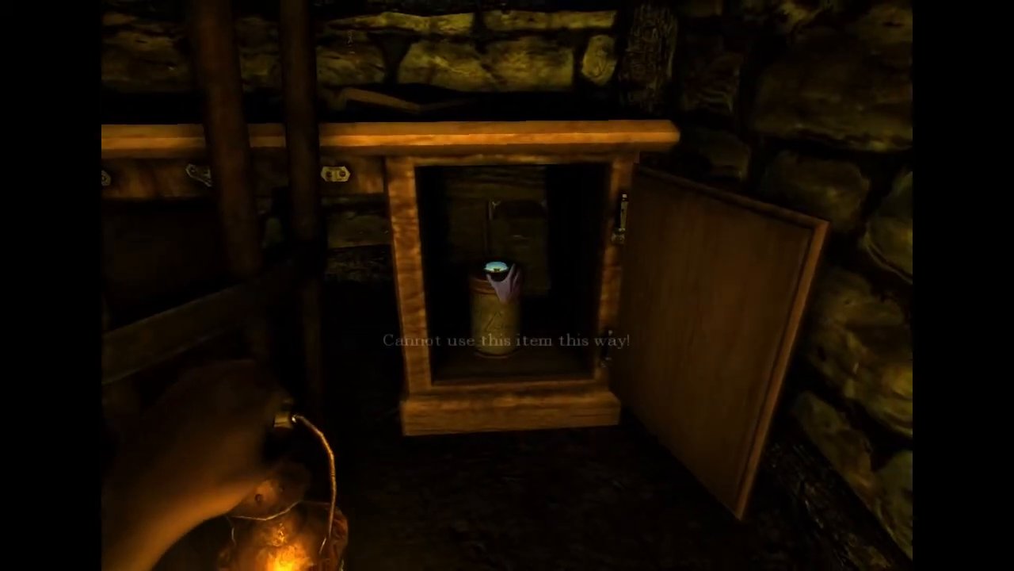
pyautogui.moveTo(507, 286)
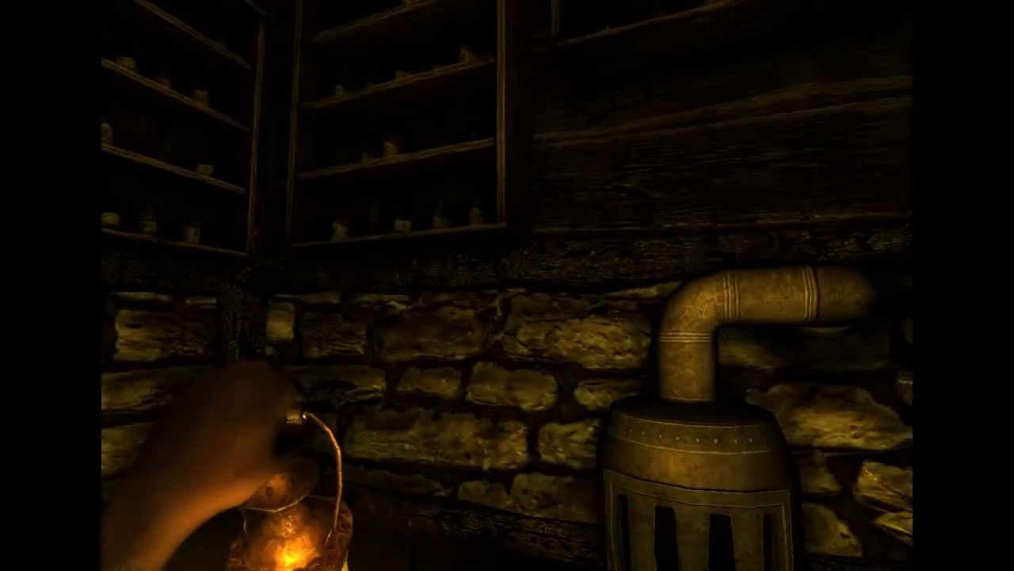
pyautogui.moveTo(507, 285)
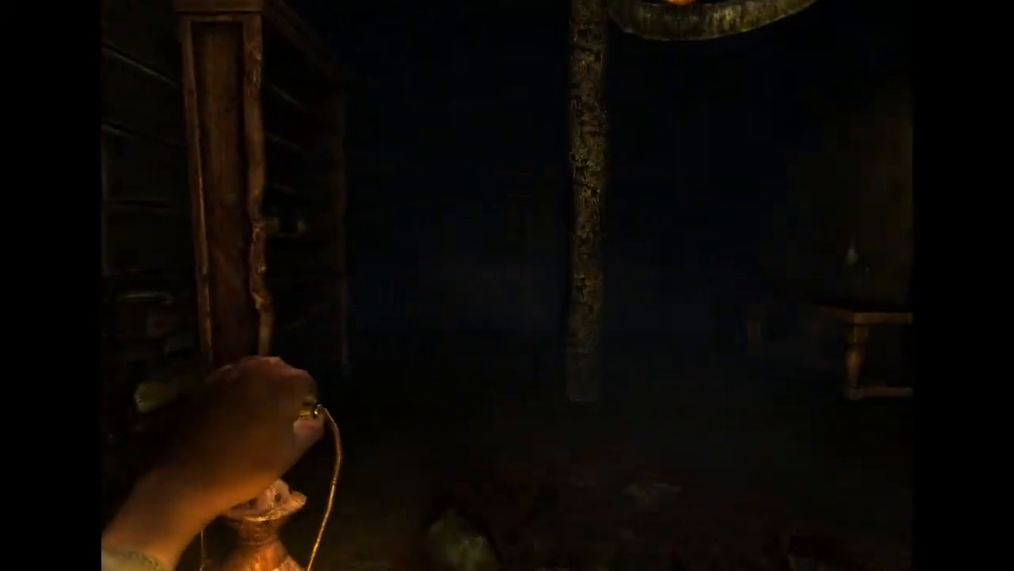
pyautogui.moveTo(507, 285)
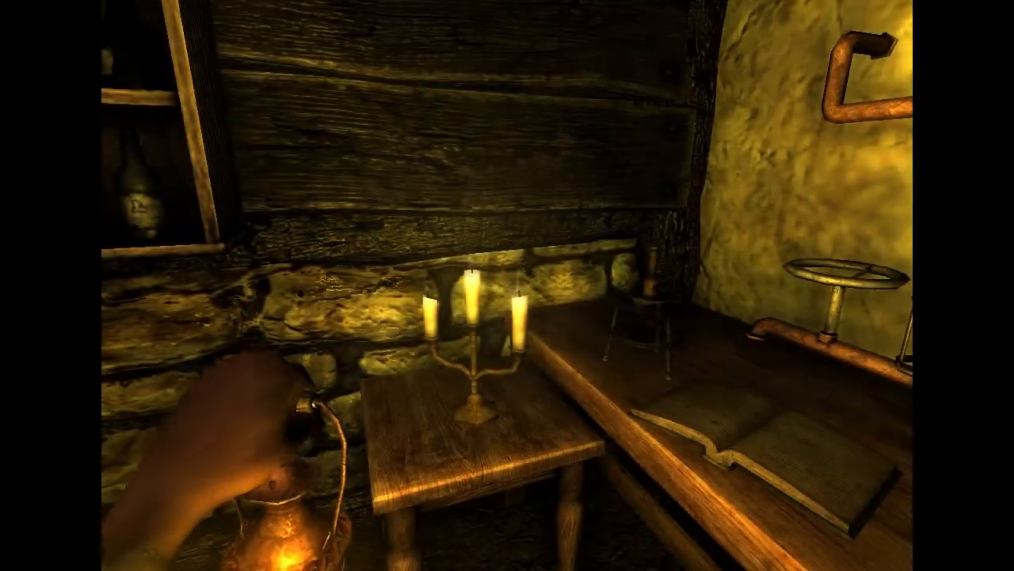
pyautogui.moveTo(507, 285)
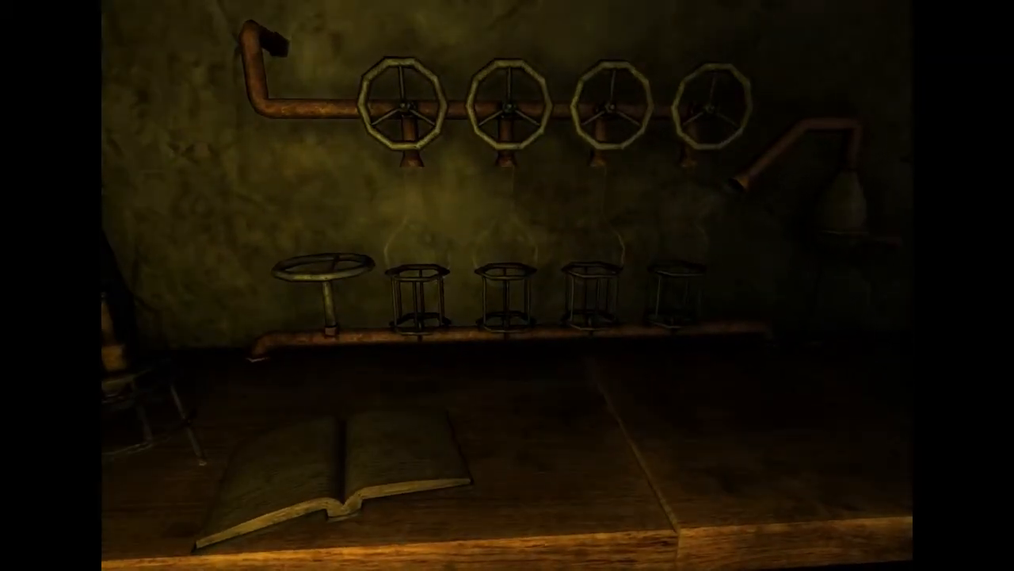
# Toggle the inventory while walking to the pipe-and-valve apparatus above the open book.
pyautogui.press('Tab')
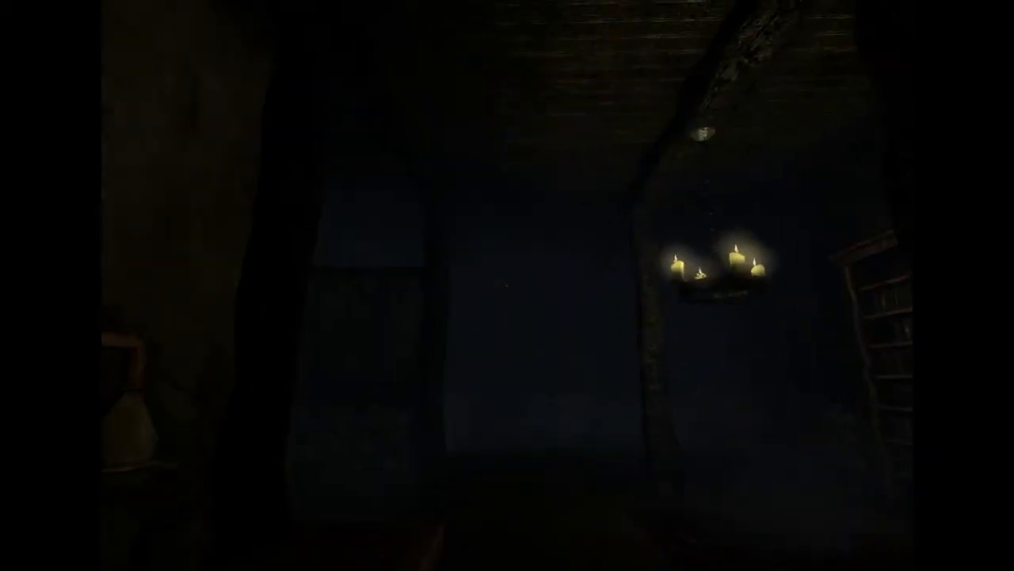
pyautogui.moveTo(507, 285)
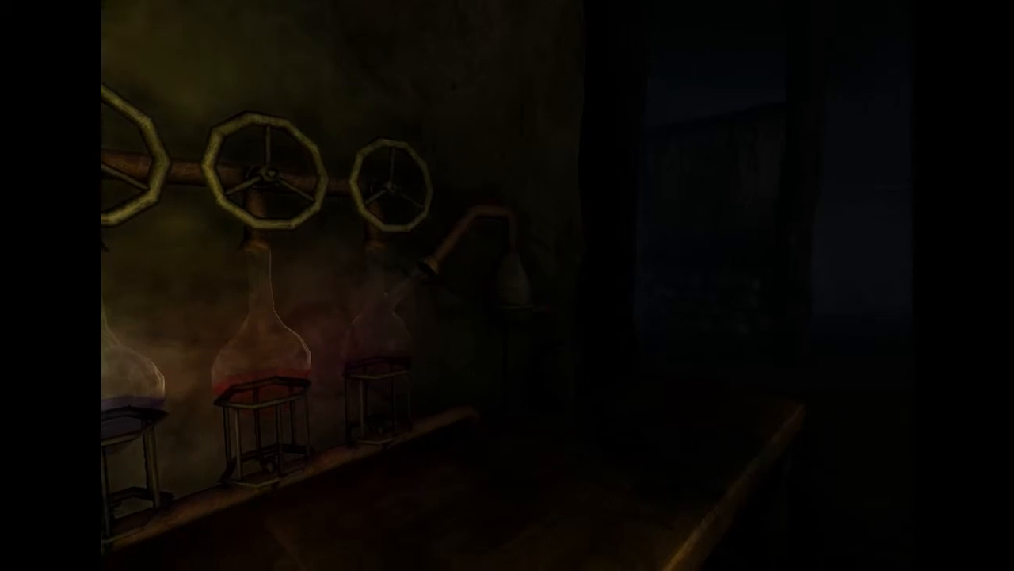
pyautogui.moveTo(507, 286)
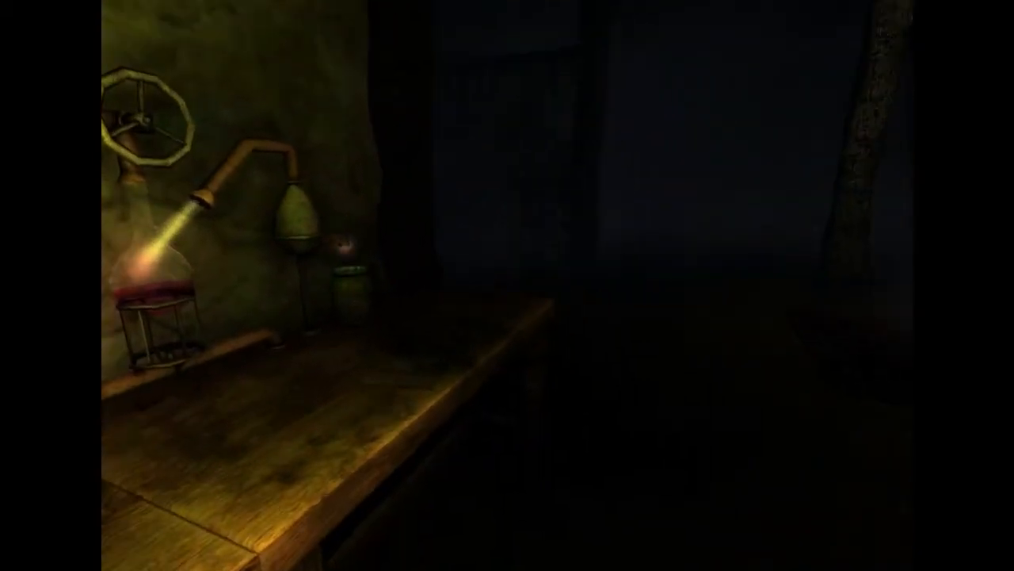
pyautogui.moveTo(507, 286)
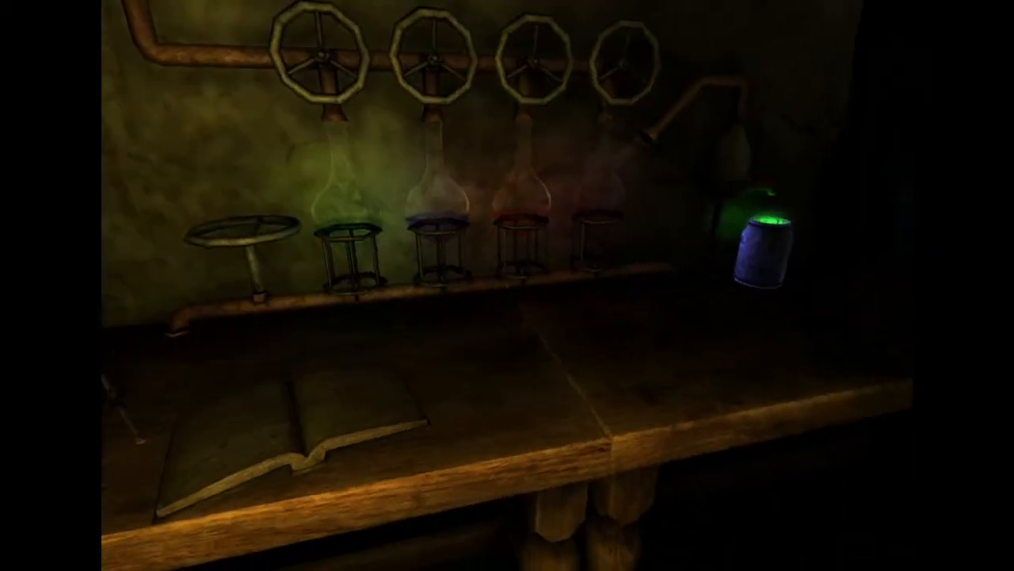
# Check the journal's Mementos on the collapsed stairs and Refinery tissue, then resume with the lamp lit.
pyautogui.click(763, 249)
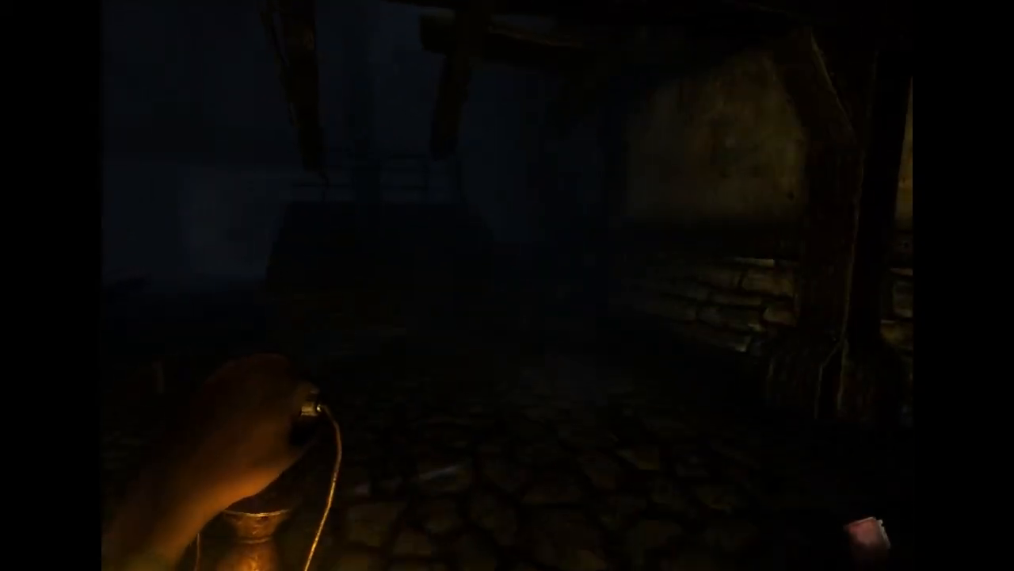
pyautogui.moveTo(507, 285)
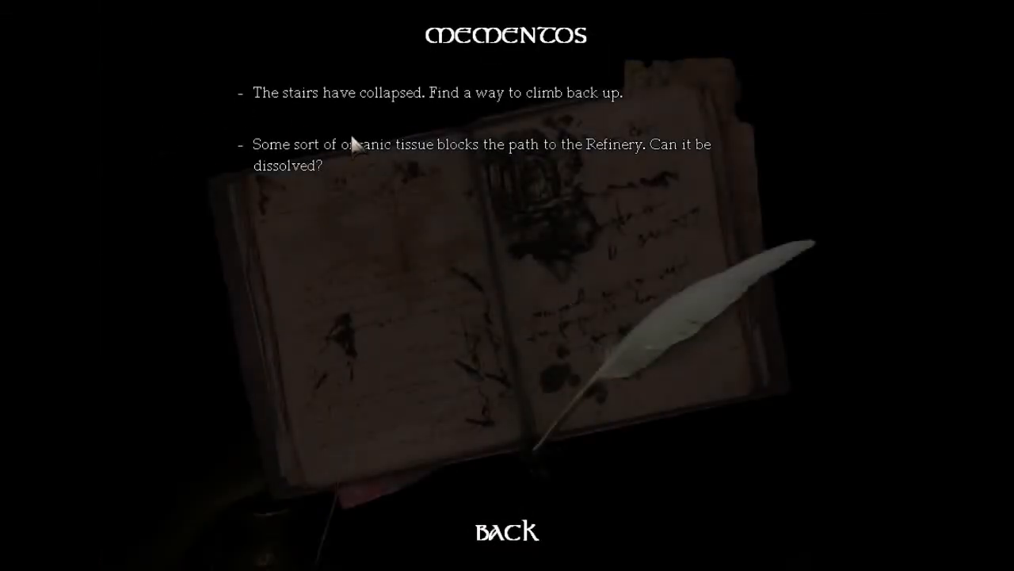
pyautogui.click(506, 531)
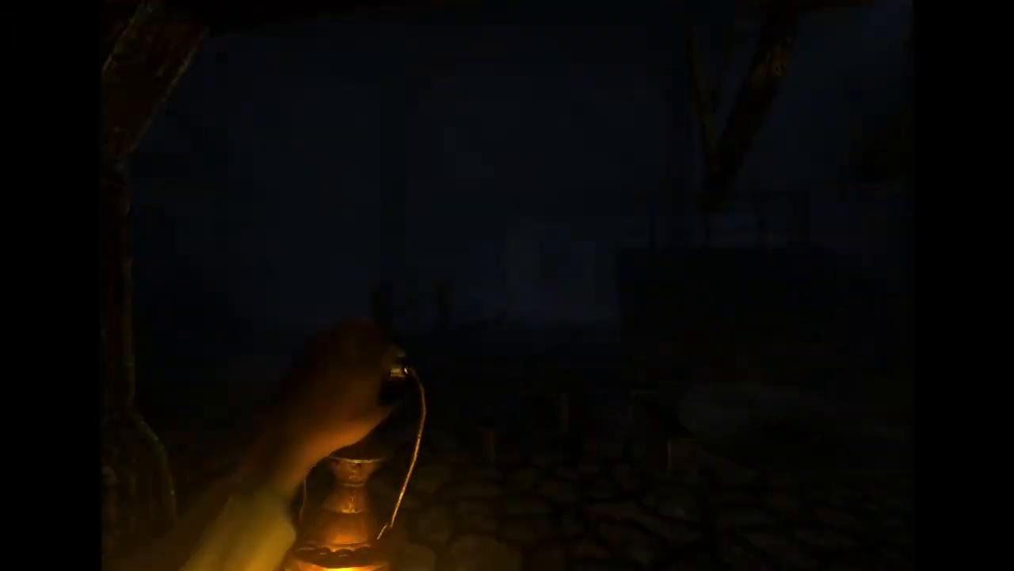
pyautogui.moveTo(508, 285)
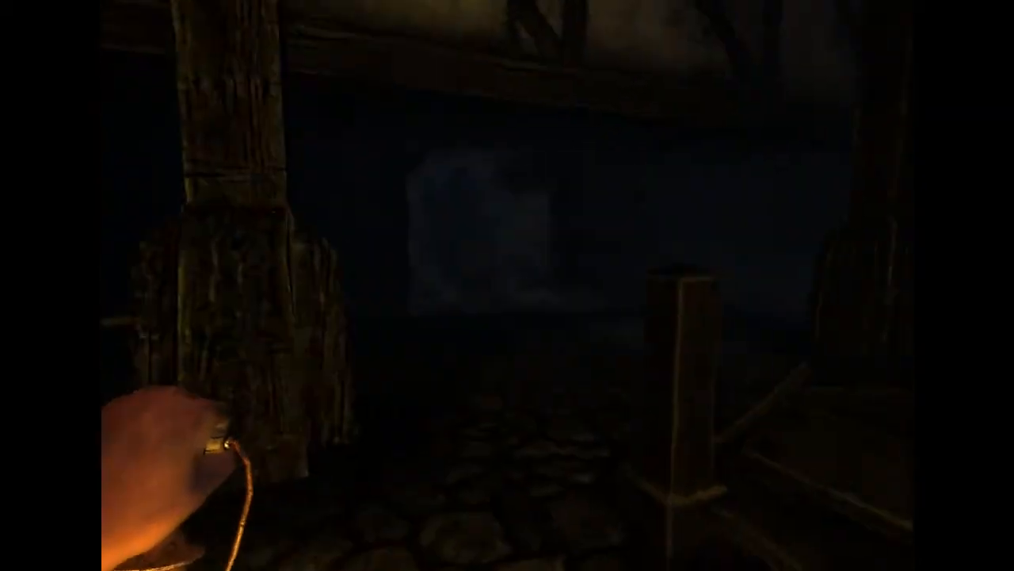
pyautogui.moveTo(507, 285)
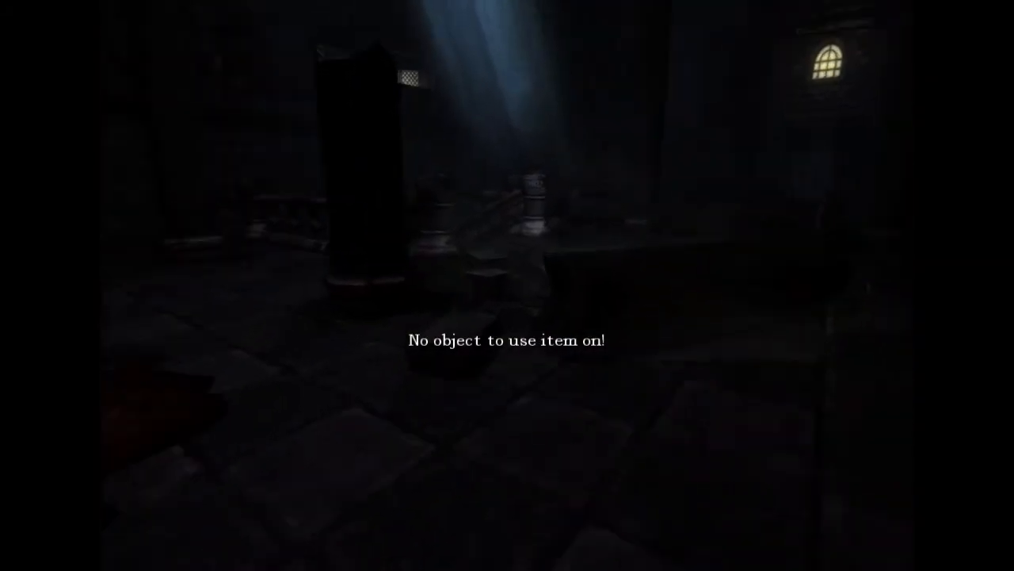
pyautogui.moveTo(508, 285)
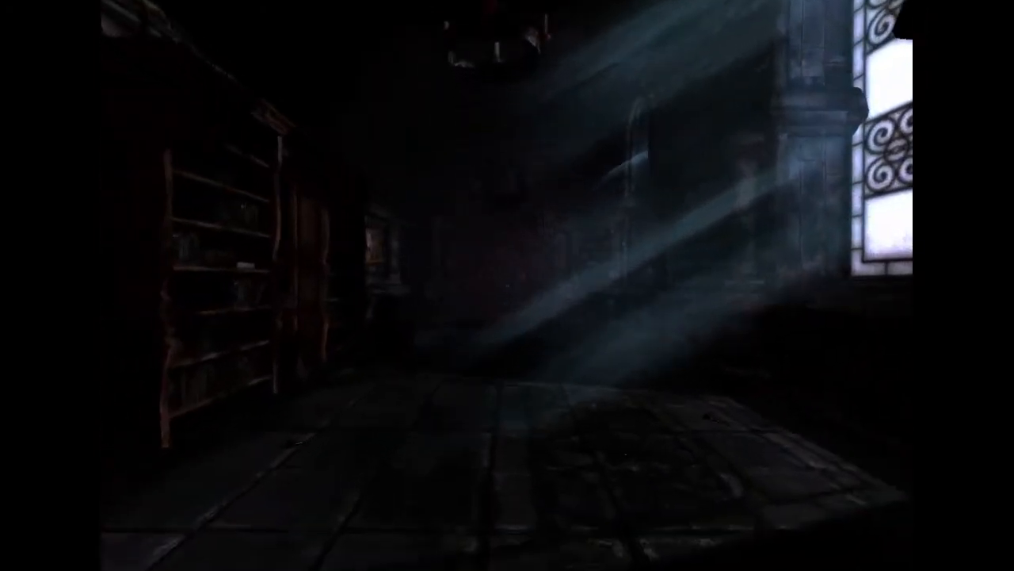
pyautogui.moveTo(508, 285)
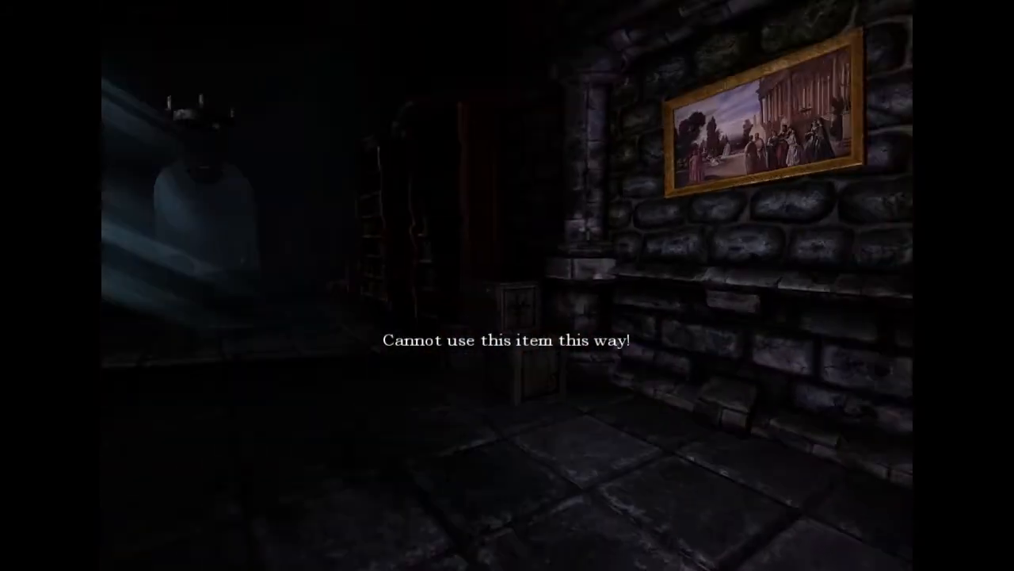
pyautogui.moveTo(507, 285)
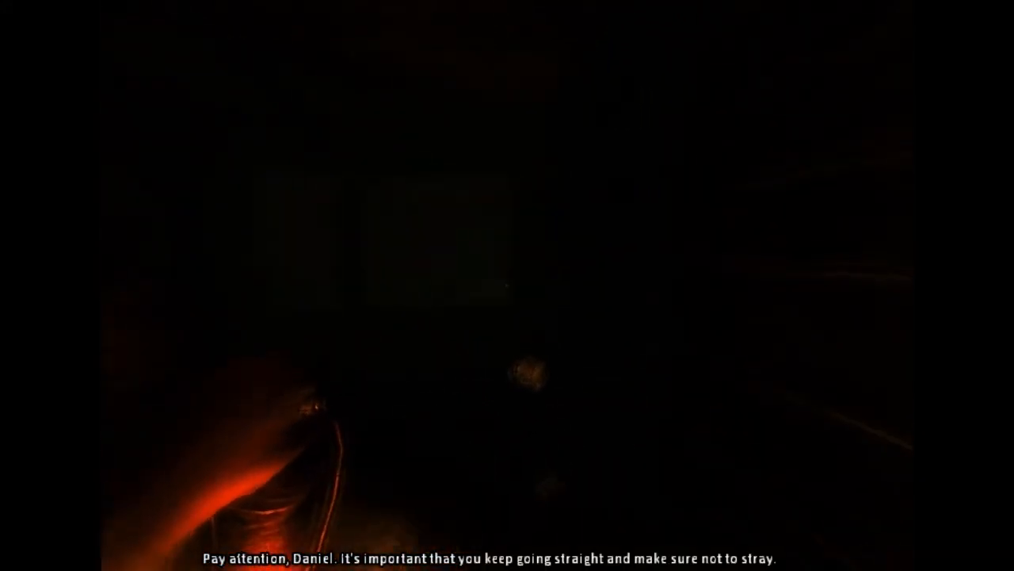
pyautogui.moveTo(507, 285)
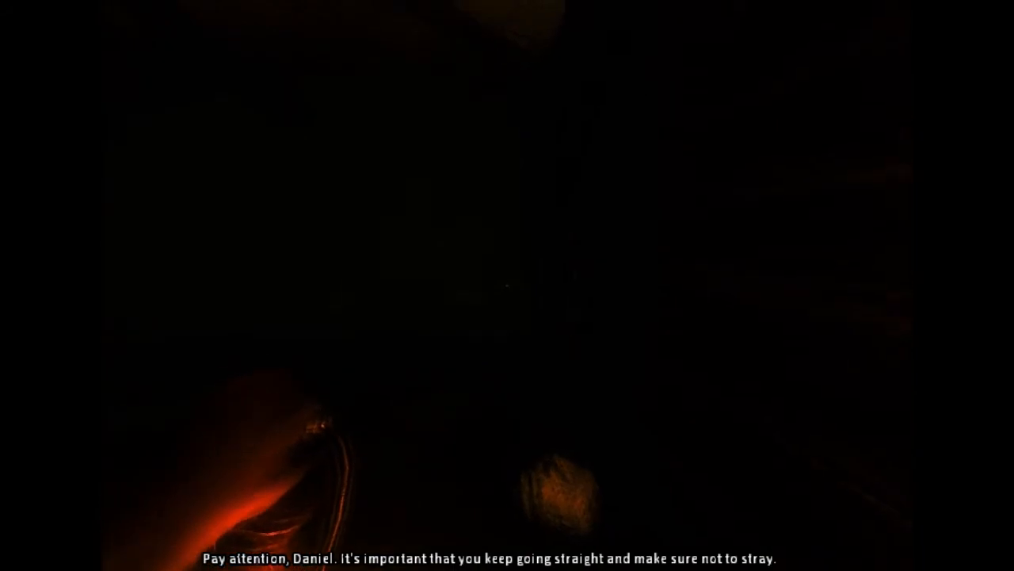